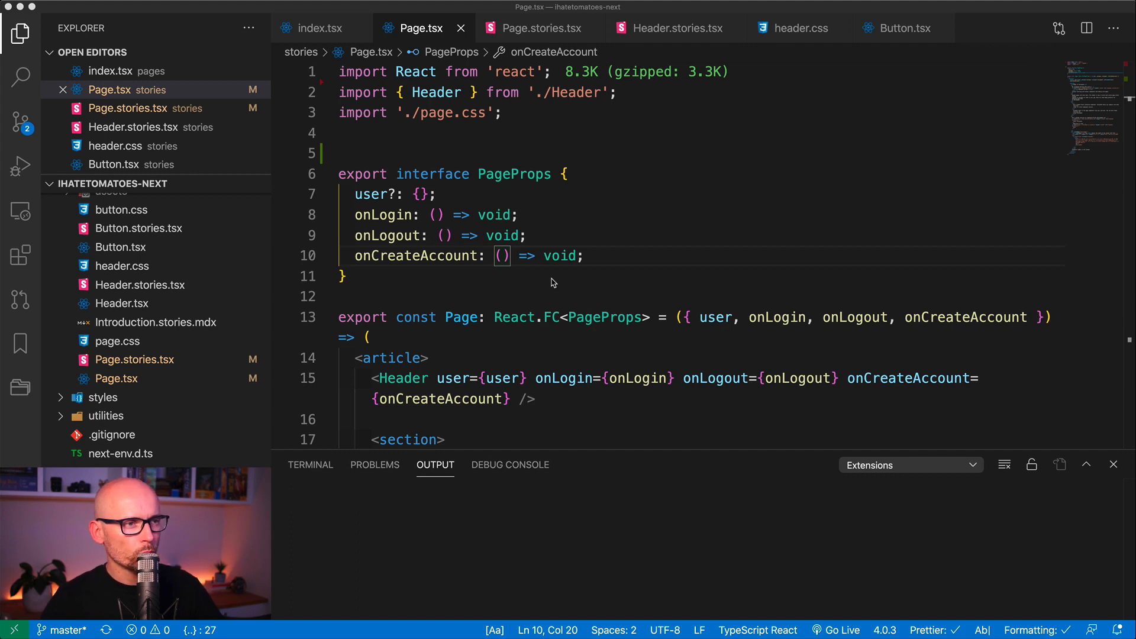
{"action": "mouse_move", "coordinate": [550, 283]}
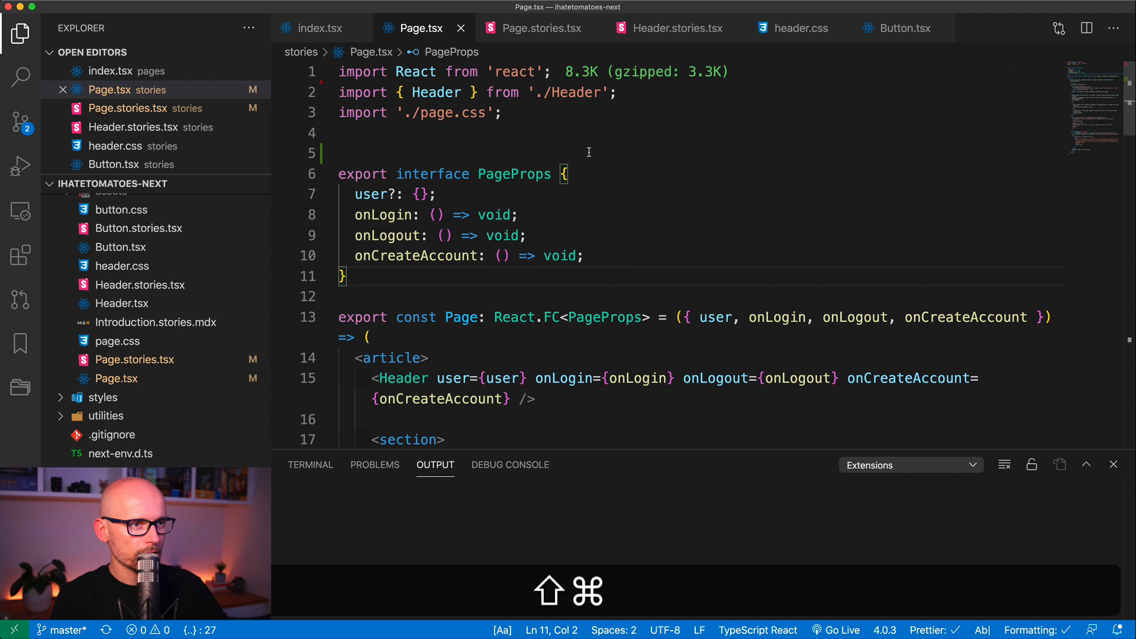
Move between the open editor files Page.tsx, Button.tsx and Header.stories.tsx
{"action": "left_click", "coordinate": [905, 27]}
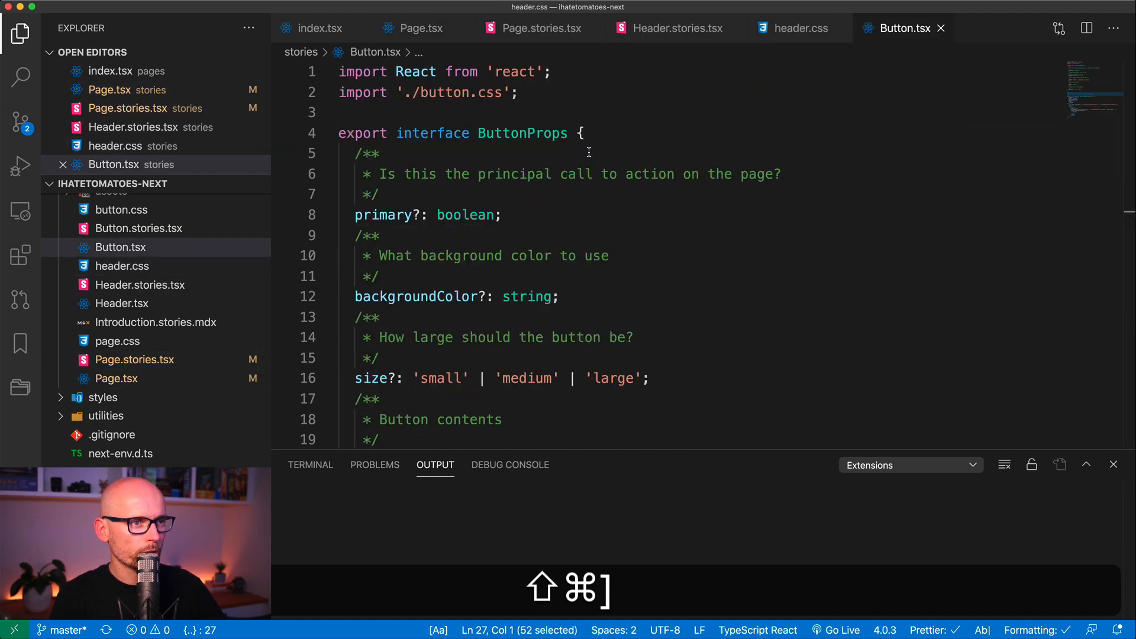
{"action": "left_click", "coordinate": [799, 29]}
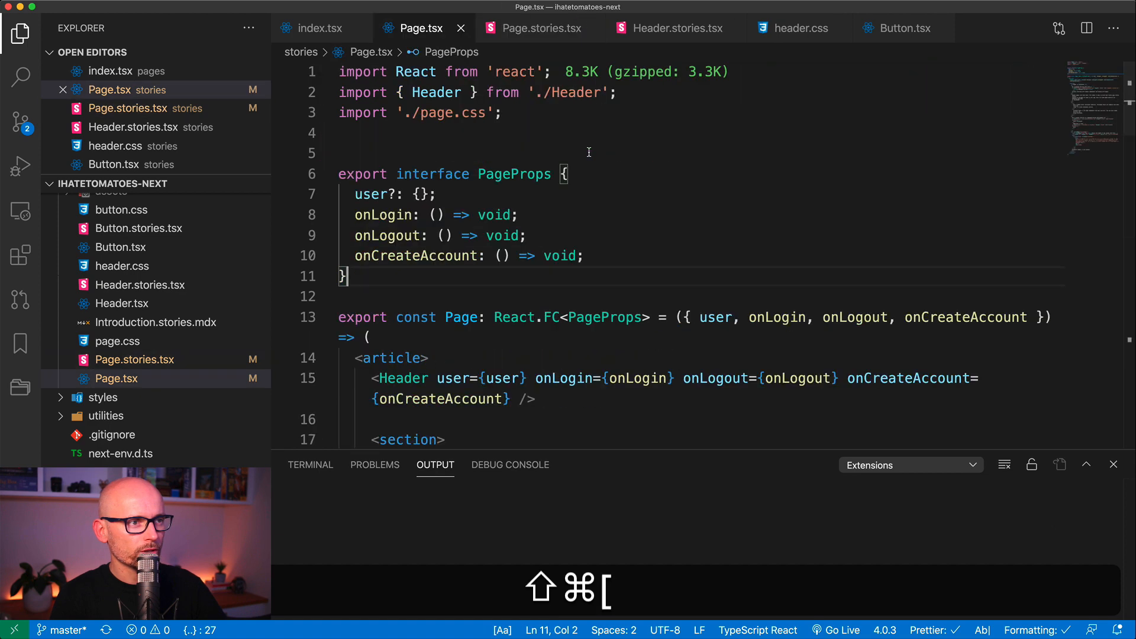
{"action": "left_click", "coordinate": [667, 27]}
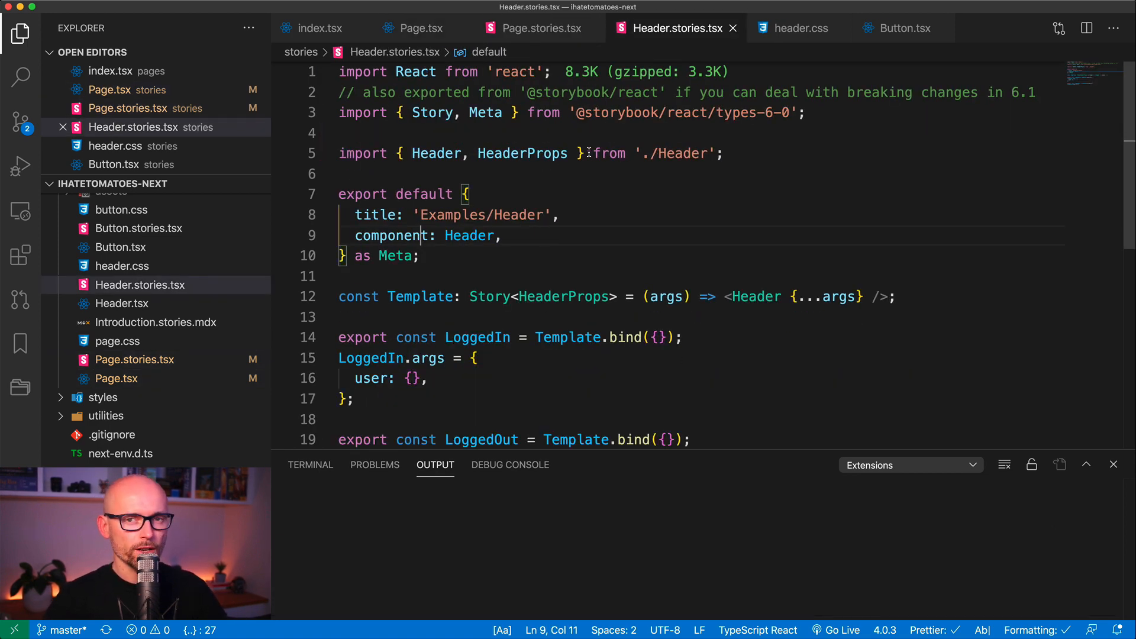
{"action": "mouse_move", "coordinate": [561, 275]}
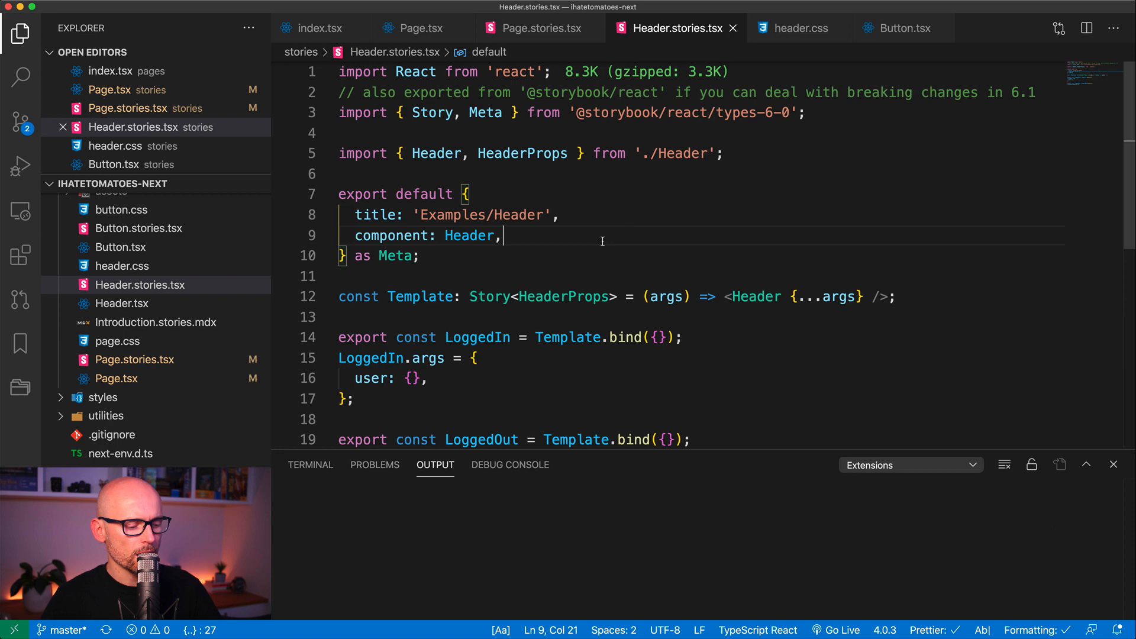
{"action": "key", "text": "cmd+w"}
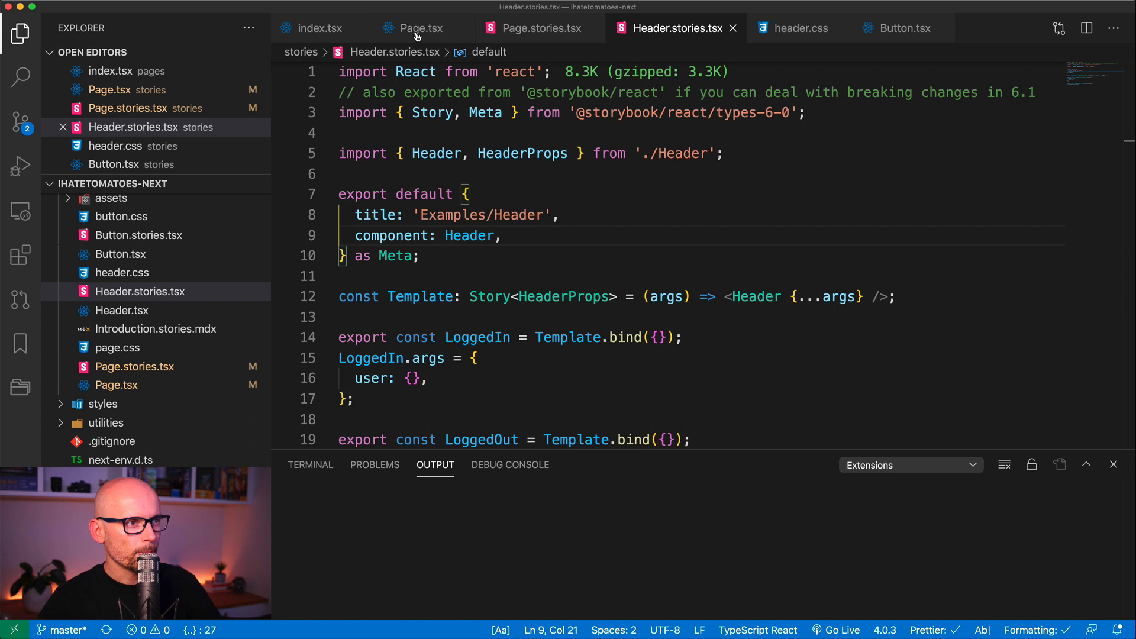
Show Page.tsx and select the word Page with its next occurrence added
{"action": "left_click", "coordinate": [420, 29]}
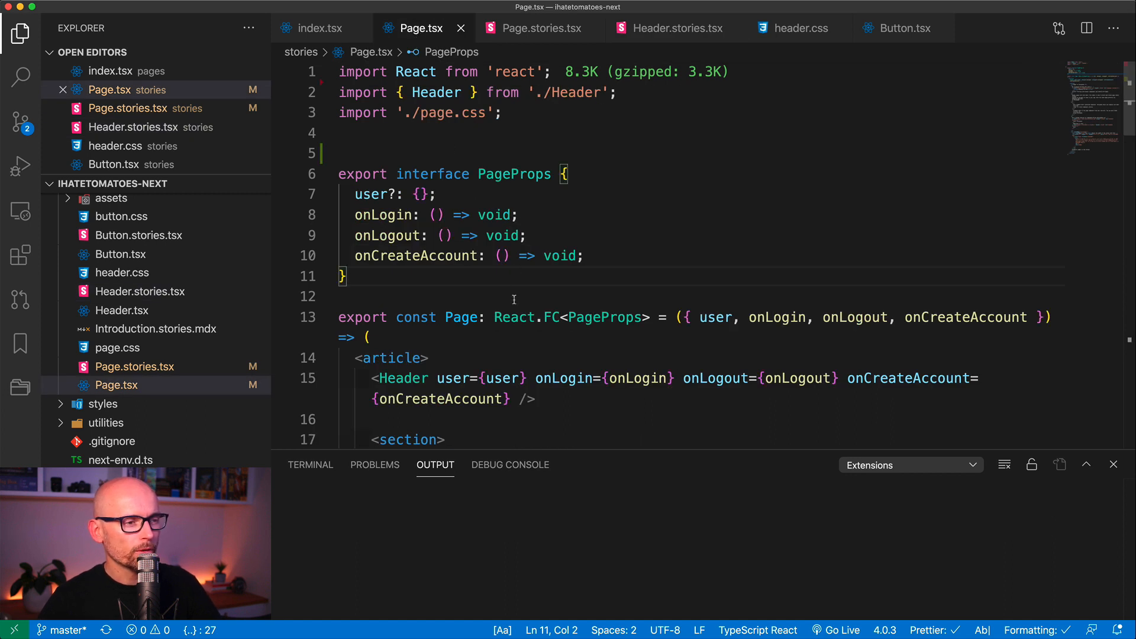
{"action": "double_click", "coordinate": [461, 222]}
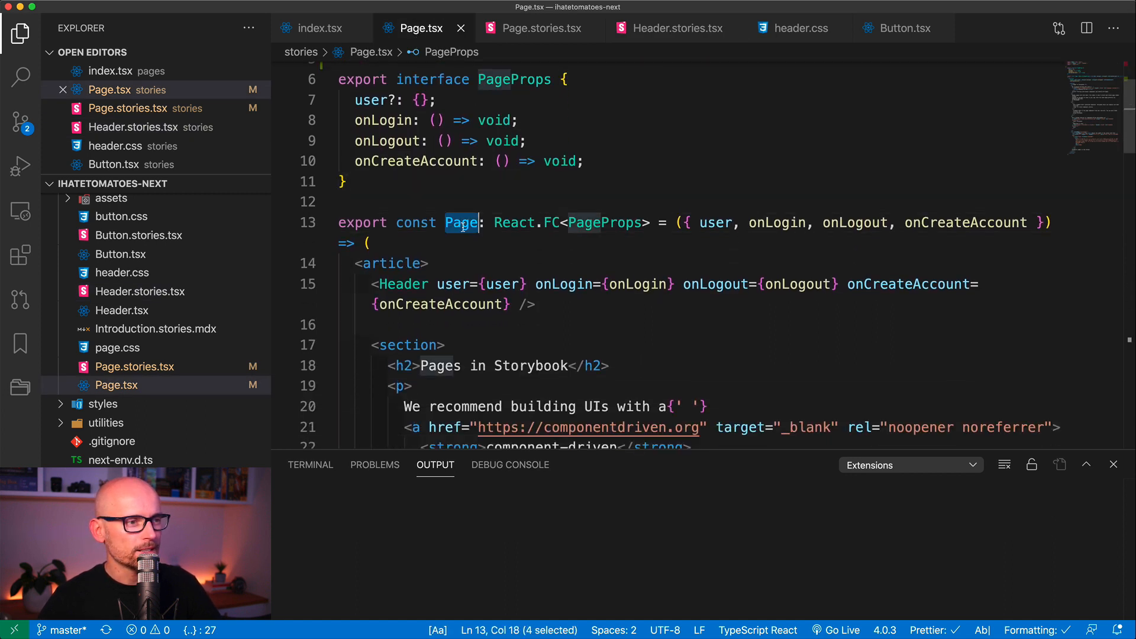
{"action": "key", "text": "cmd+d"}
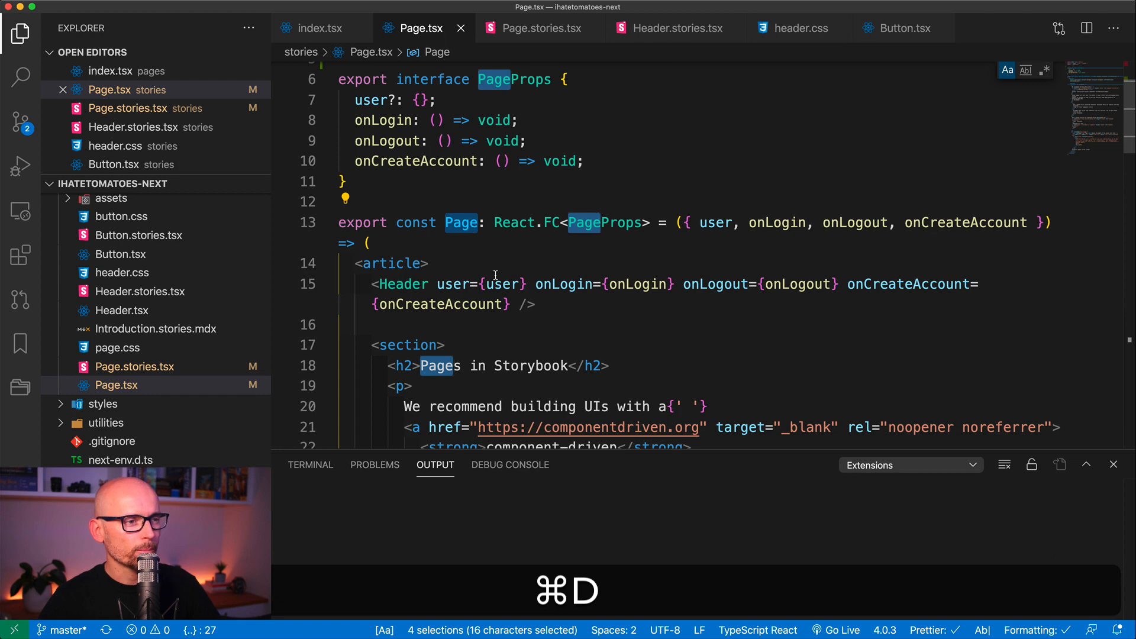
{"action": "scroll", "scroll_direction": "up", "scroll_amount": 3}
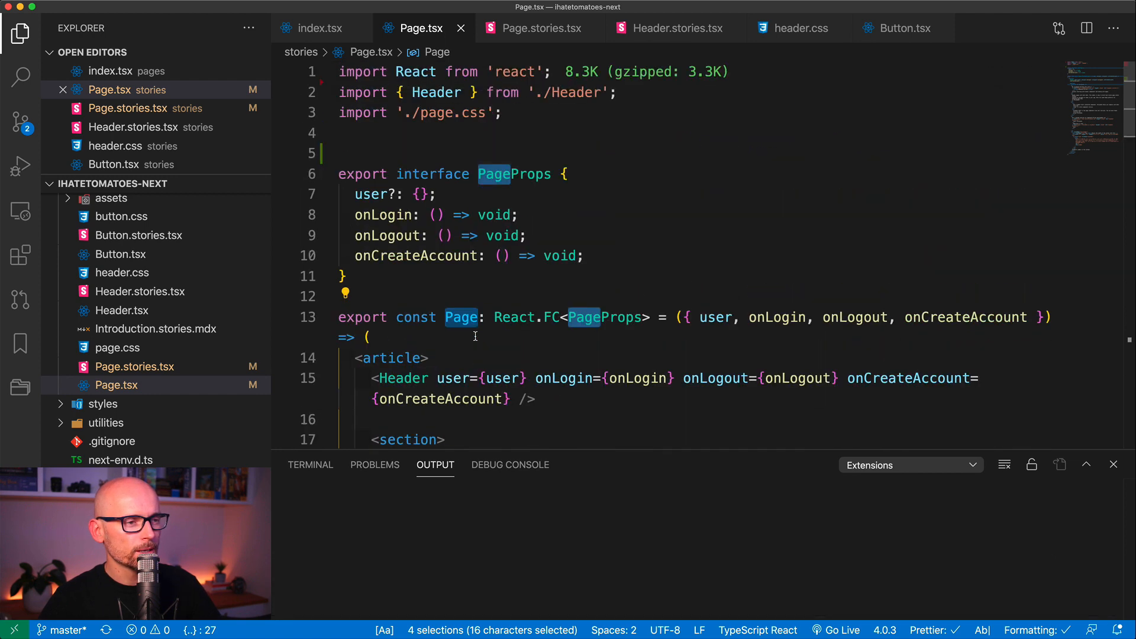
{"action": "left_click", "coordinate": [577, 256]}
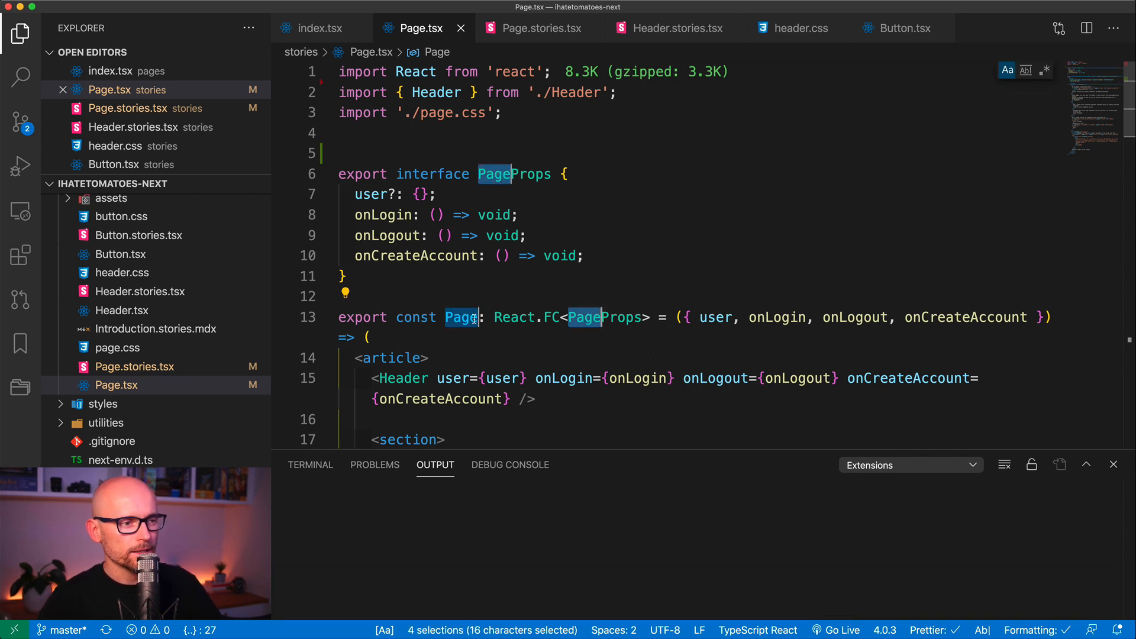
Review Page.tsx and drop the extra selections back to a single caret
{"action": "scroll", "scroll_direction": "down", "scroll_amount": 3}
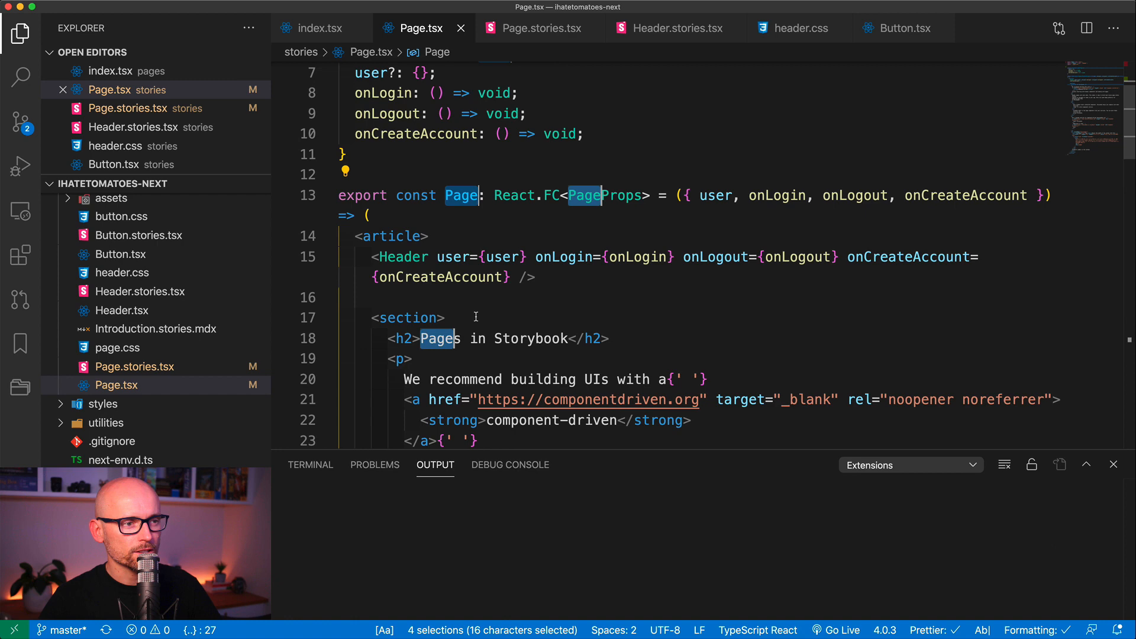
{"action": "scroll", "scroll_direction": "up", "scroll_amount": 3}
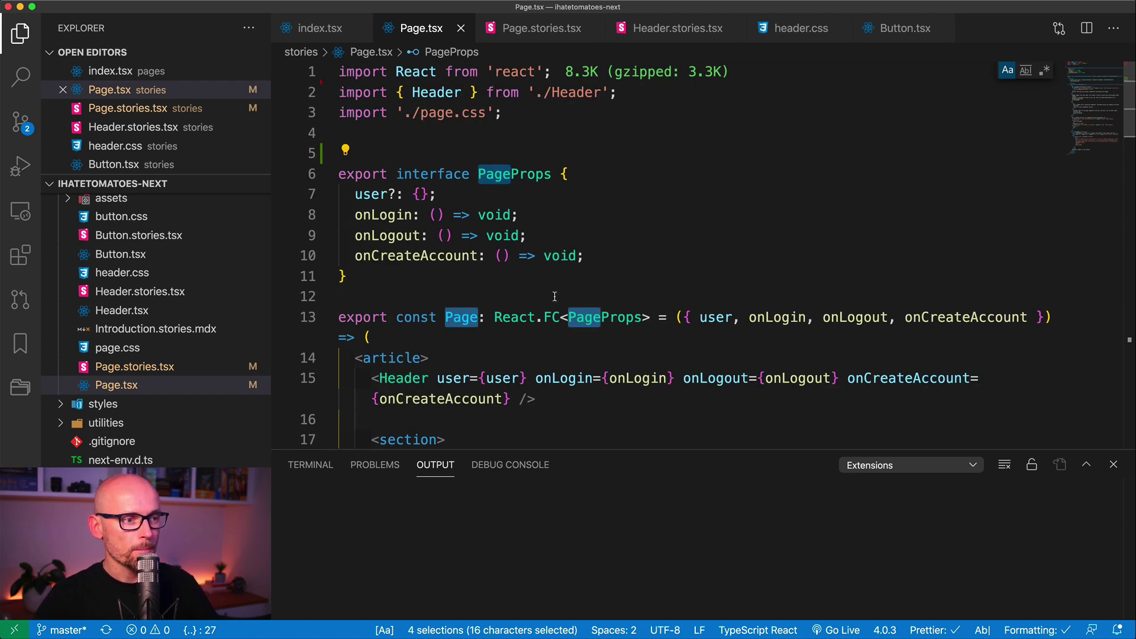
{"action": "left_click", "coordinate": [460, 317]}
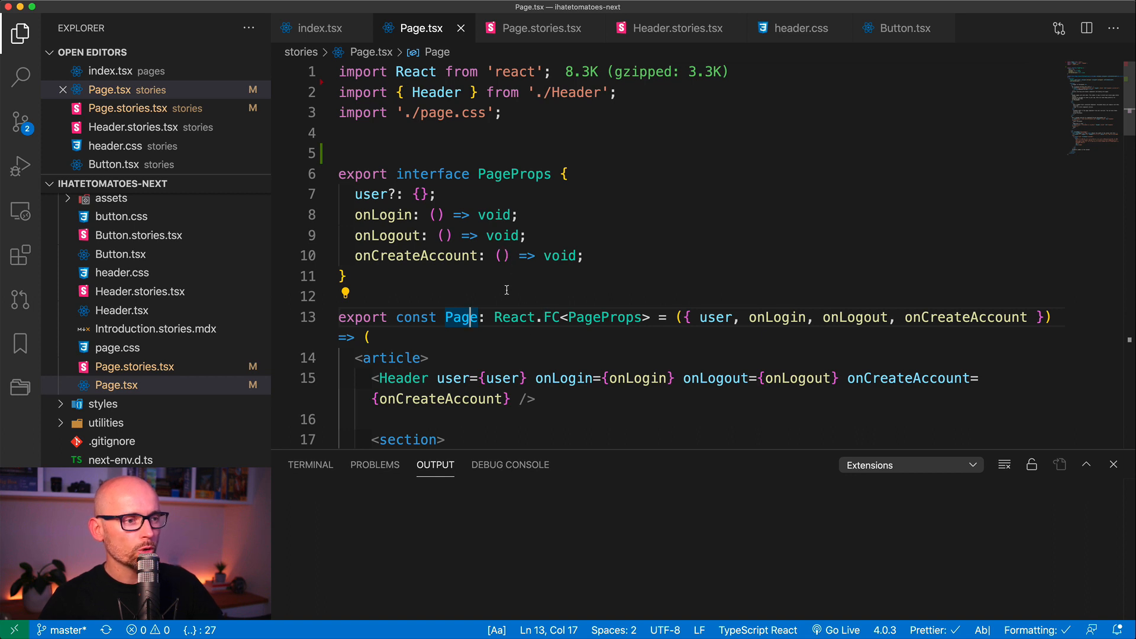
Rename Page to PageComponent via Refactor Preview, updating Page.tsx and Page.stories.tsx
{"action": "double_click", "coordinate": [460, 318]}
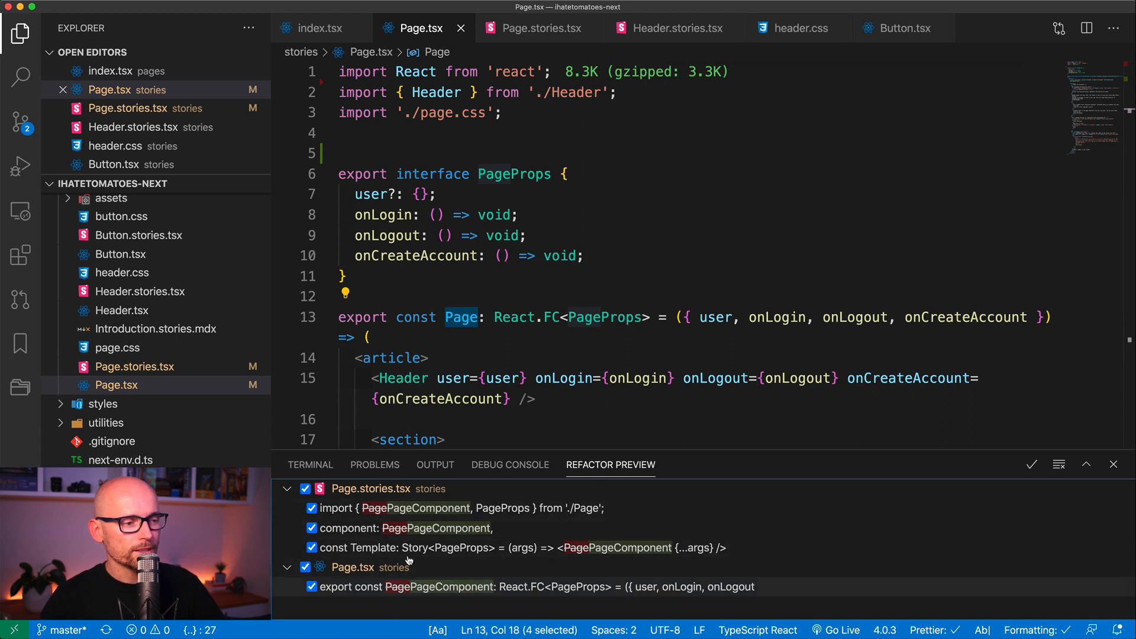
{"action": "mouse_move", "coordinate": [1058, 464]}
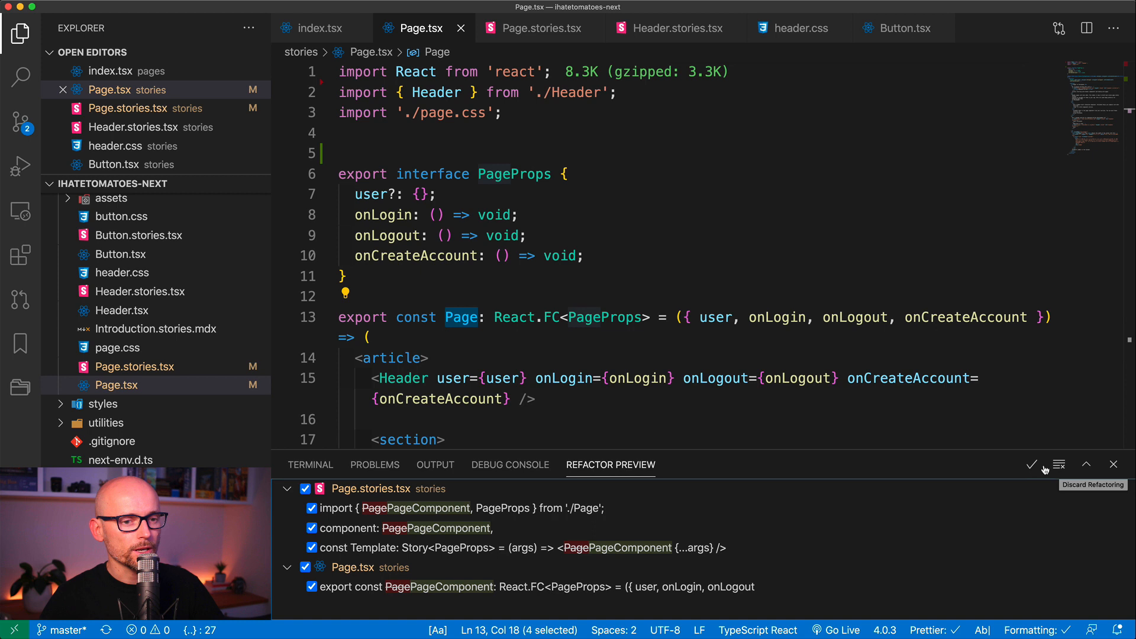
{"action": "left_click", "coordinate": [1032, 464]}
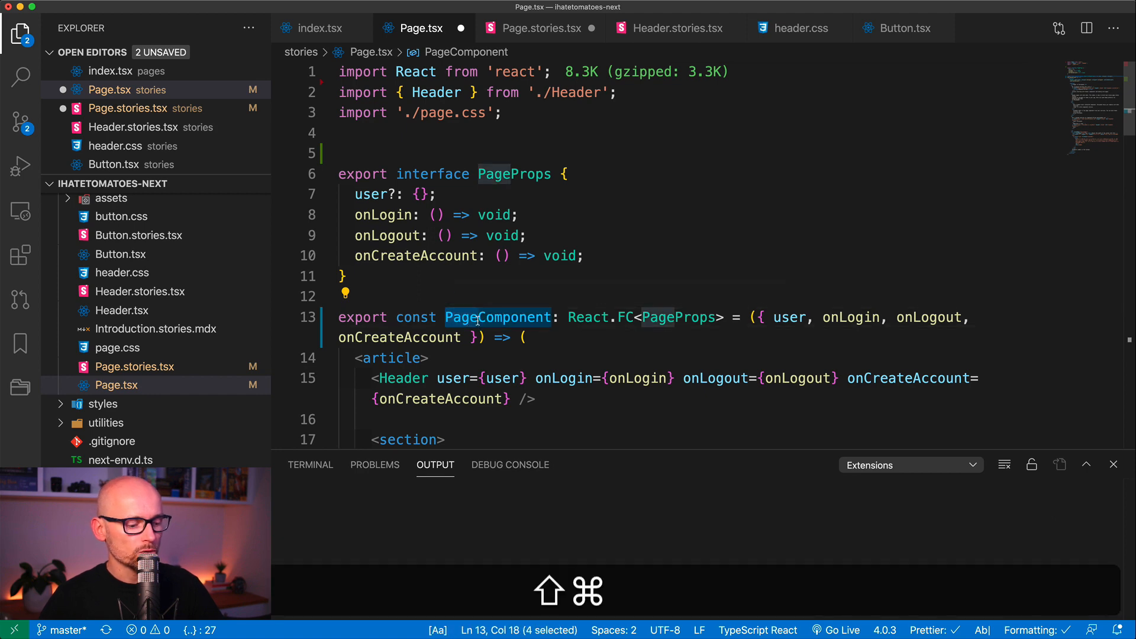
{"action": "key", "text": "shift+left"}
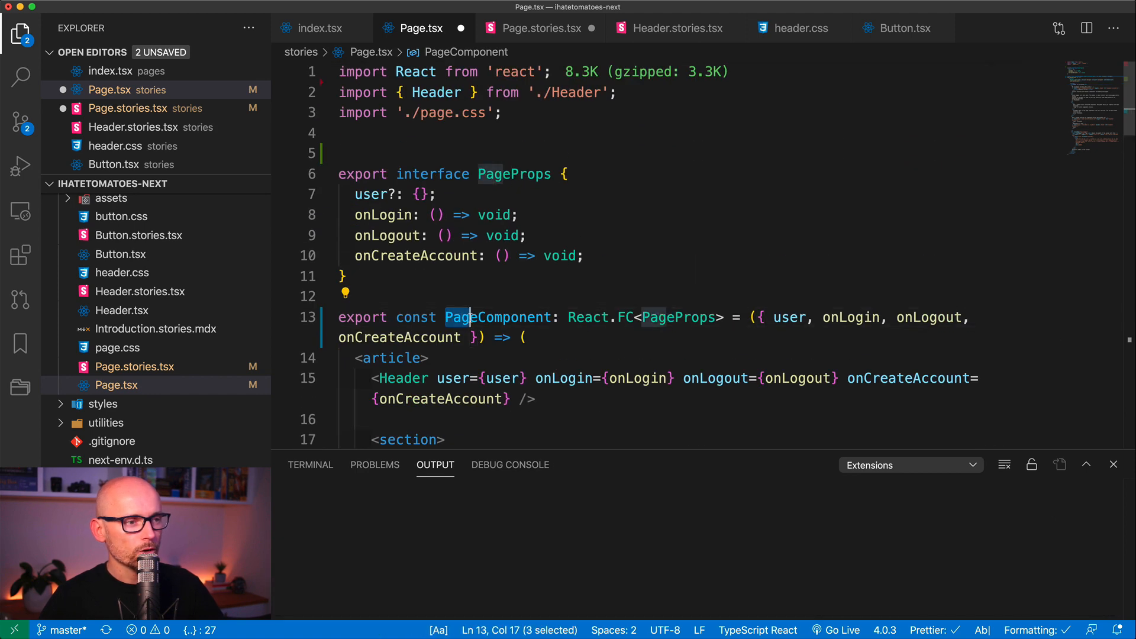
{"action": "key", "text": "shift+cmd+l"}
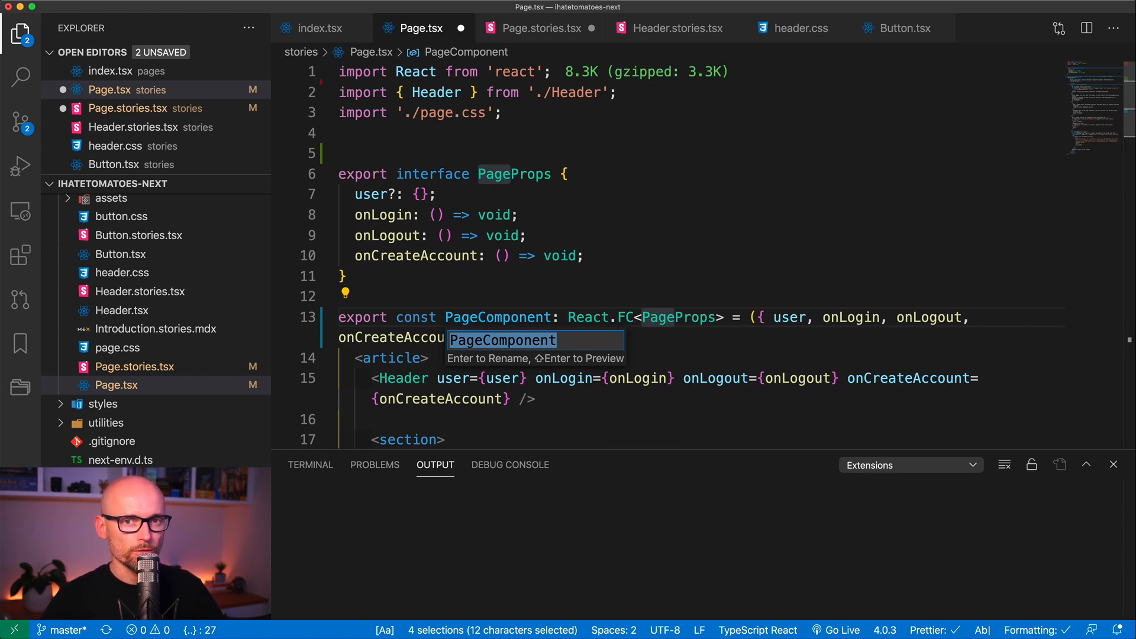
{"action": "key", "text": "Escape"}
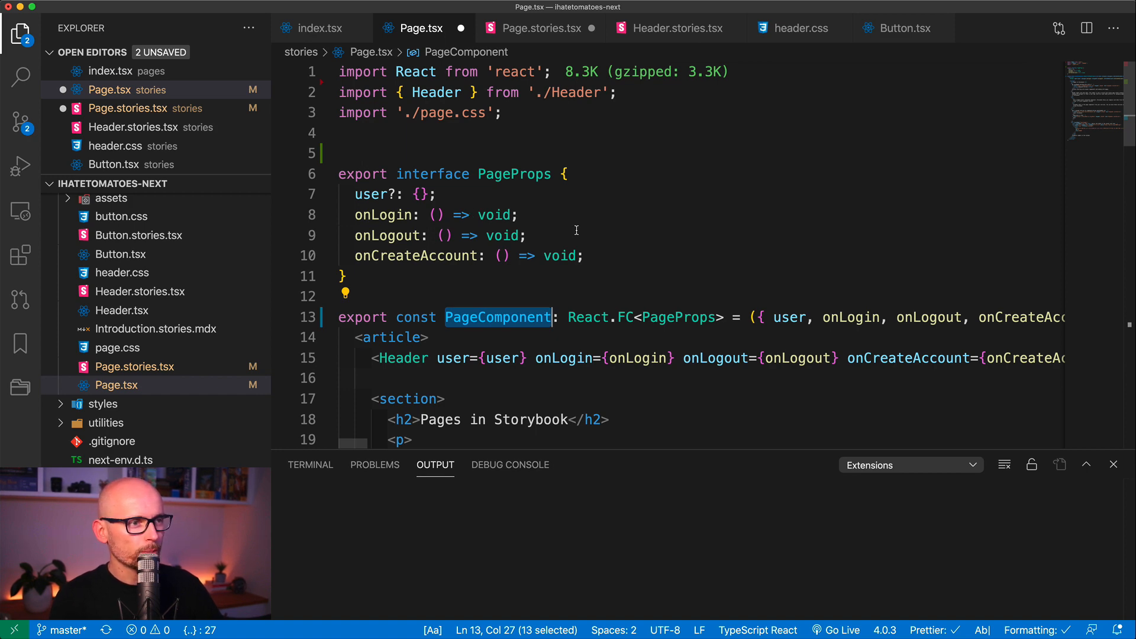
Turn on word wrap so Page.tsx's long paragraph line wraps into view
{"action": "type", "text": "wo"}
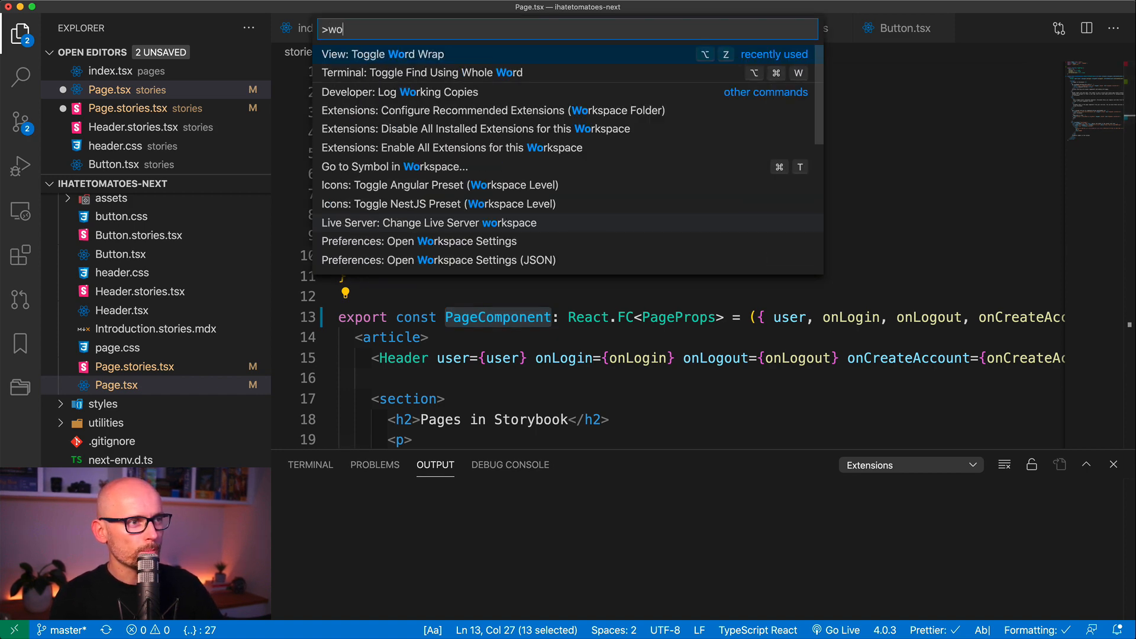
{"action": "type", "text": "rd"}
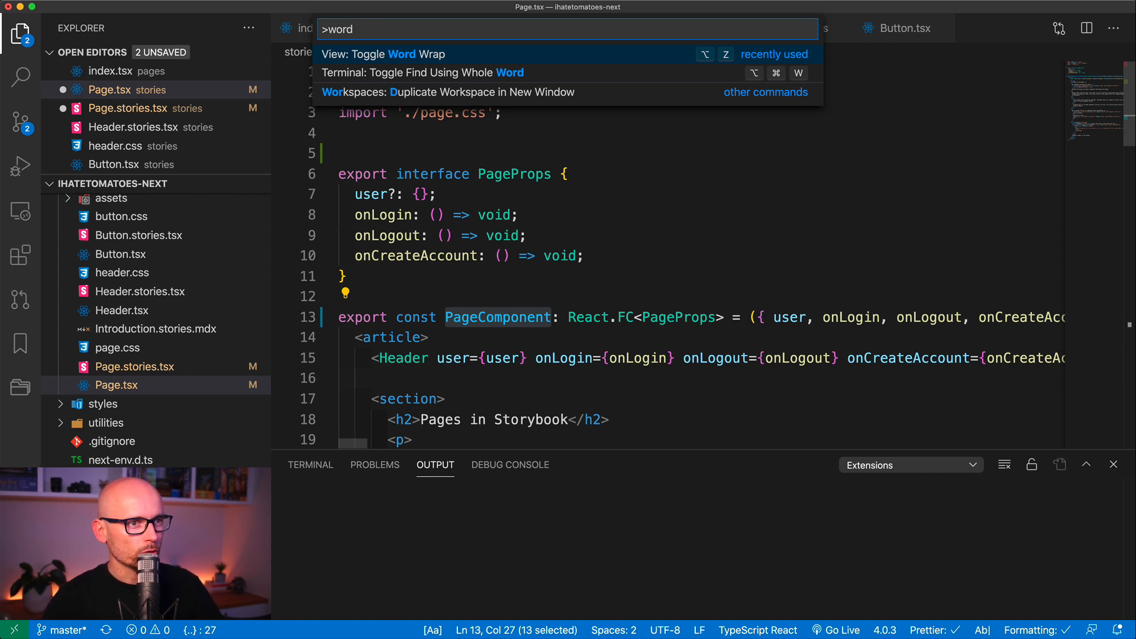
{"action": "mouse_move", "coordinate": [611, 309]}
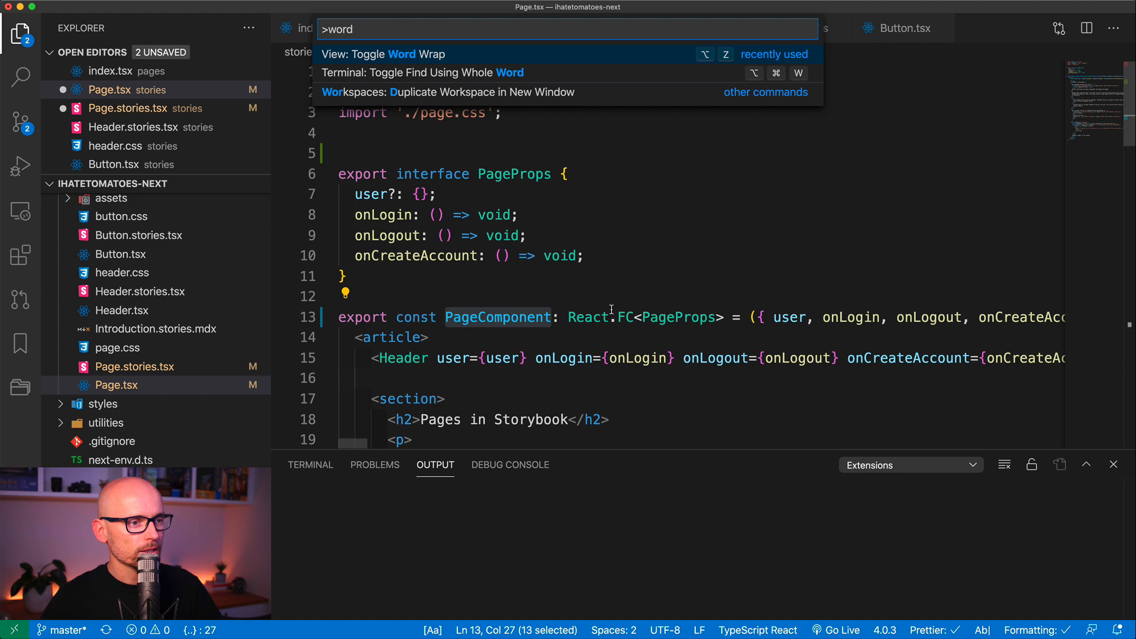
{"action": "key", "text": "Escape"}
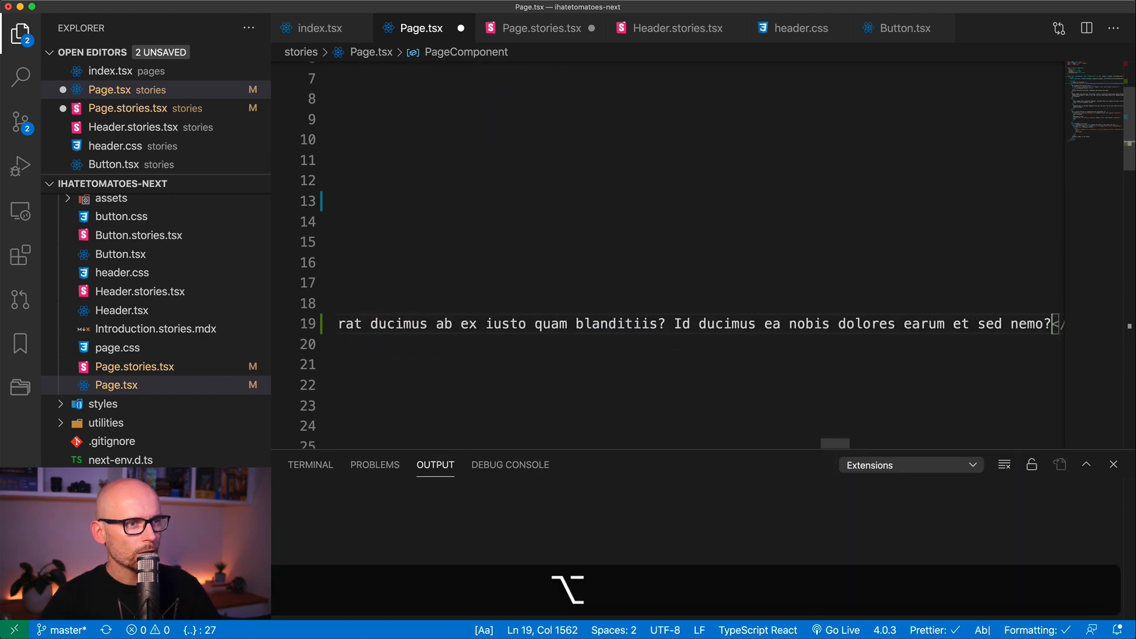
{"action": "scroll", "scroll_direction": "up", "scroll_amount": 3}
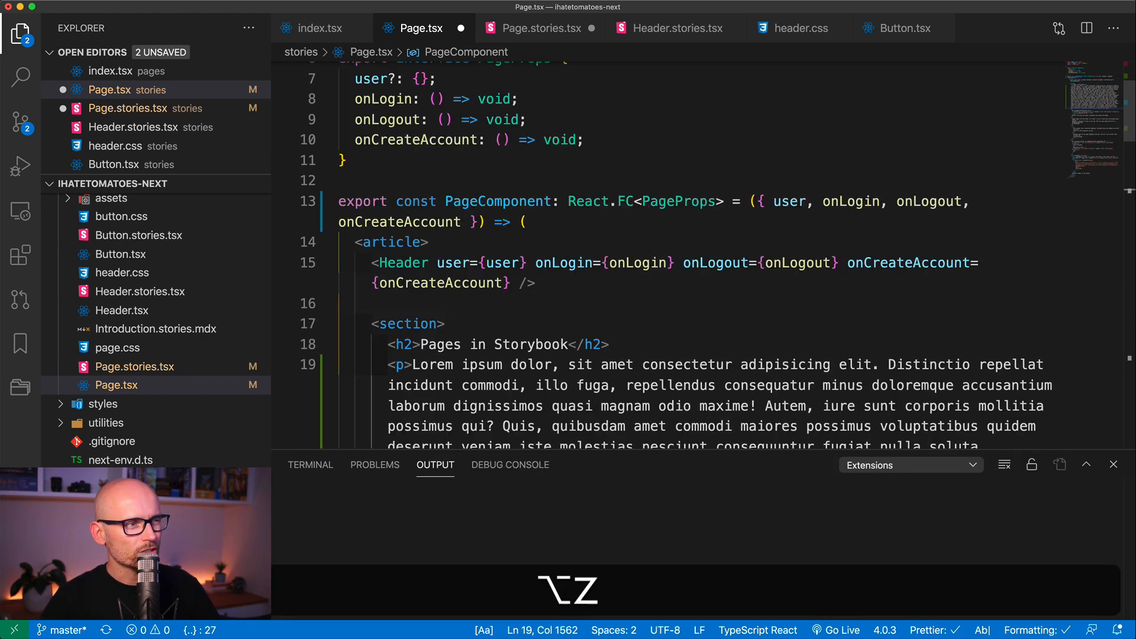
{"action": "scroll", "scroll_direction": "down", "scroll_amount": 3}
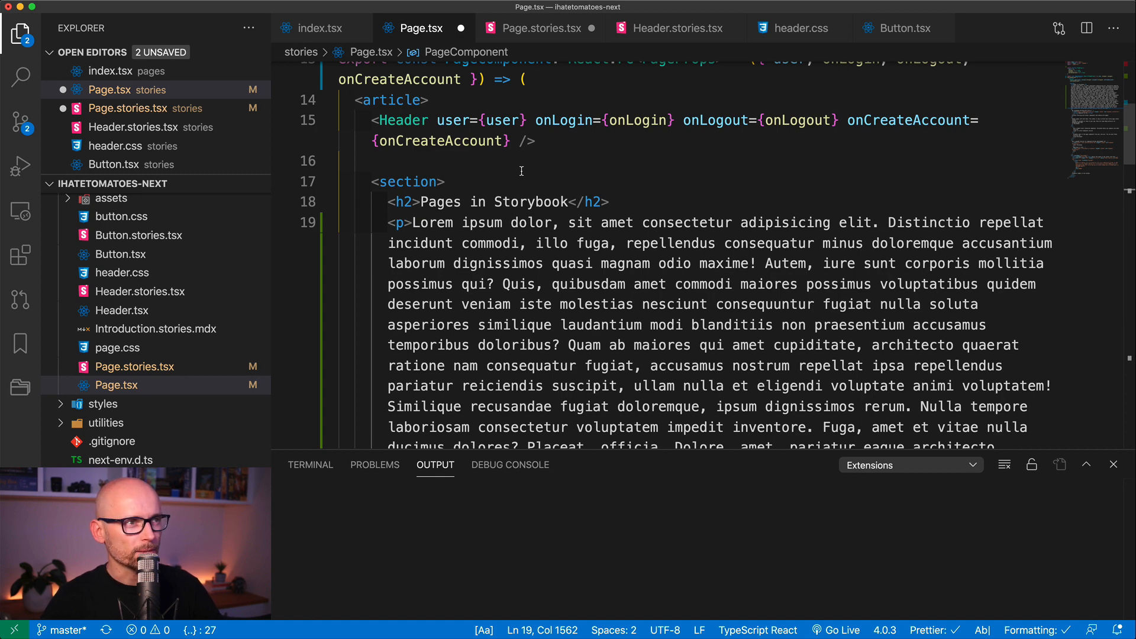
Add a ul with one 'some text' item after the paragraph, removing the duplicated copy
{"action": "scroll", "scroll_direction": "down", "scroll_amount": 3}
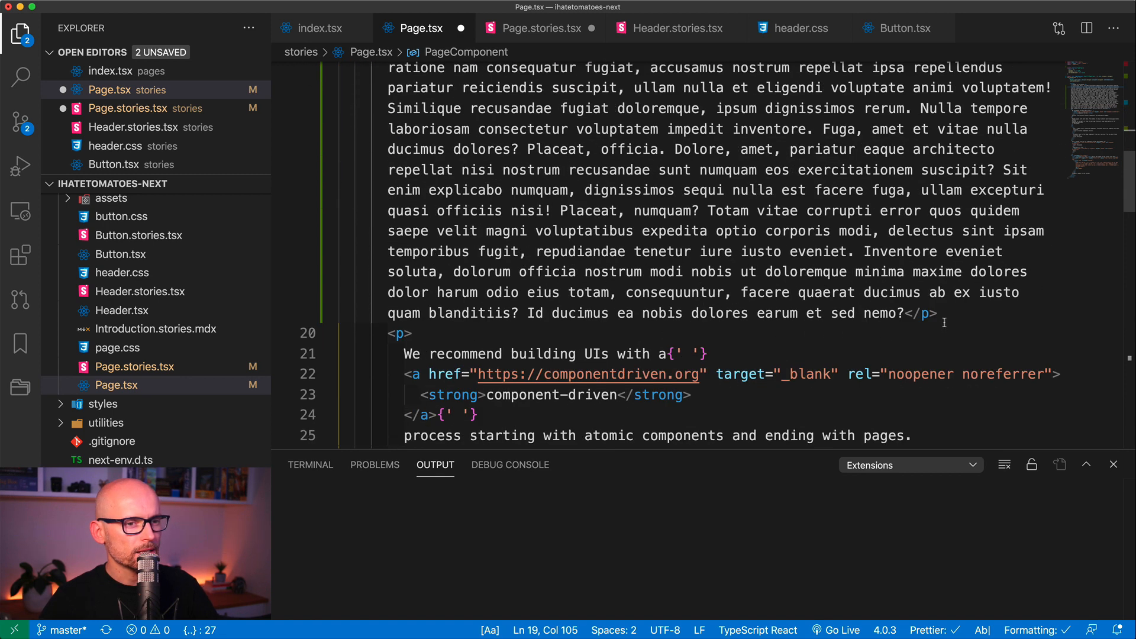
{"action": "type", "text": "ul>"}
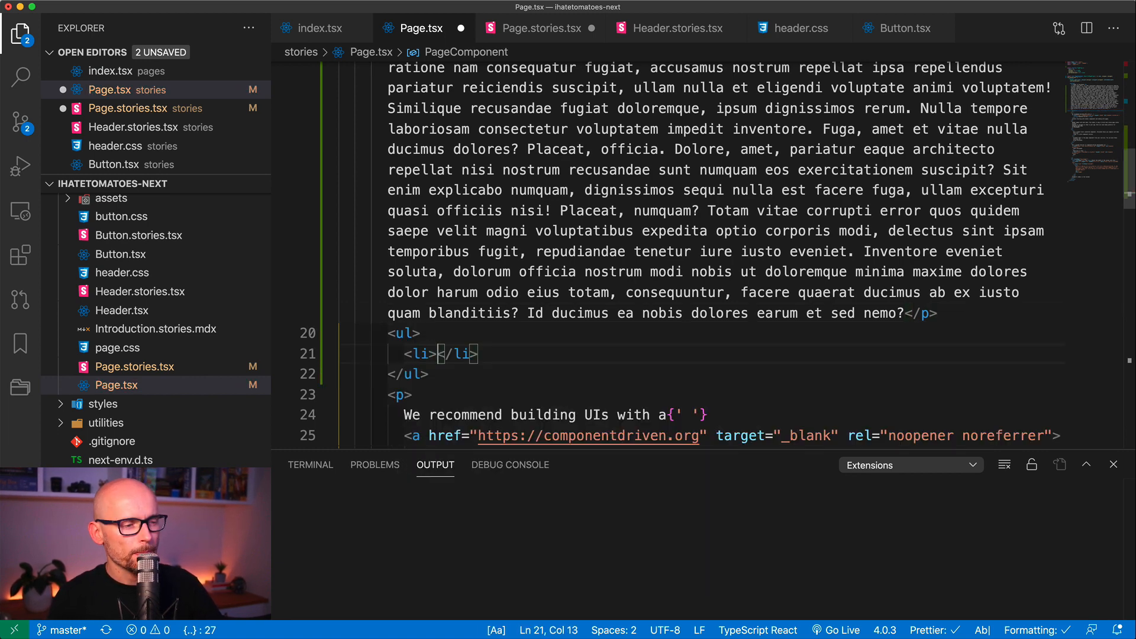
{"action": "type", "text": "some text"}
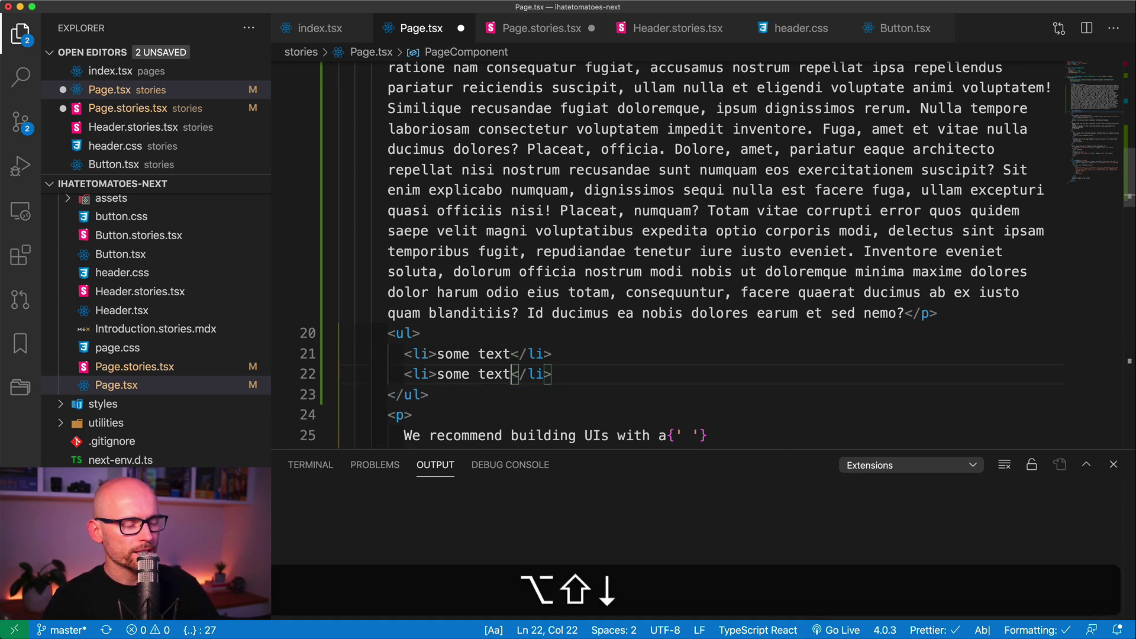
{"action": "key", "text": "up"}
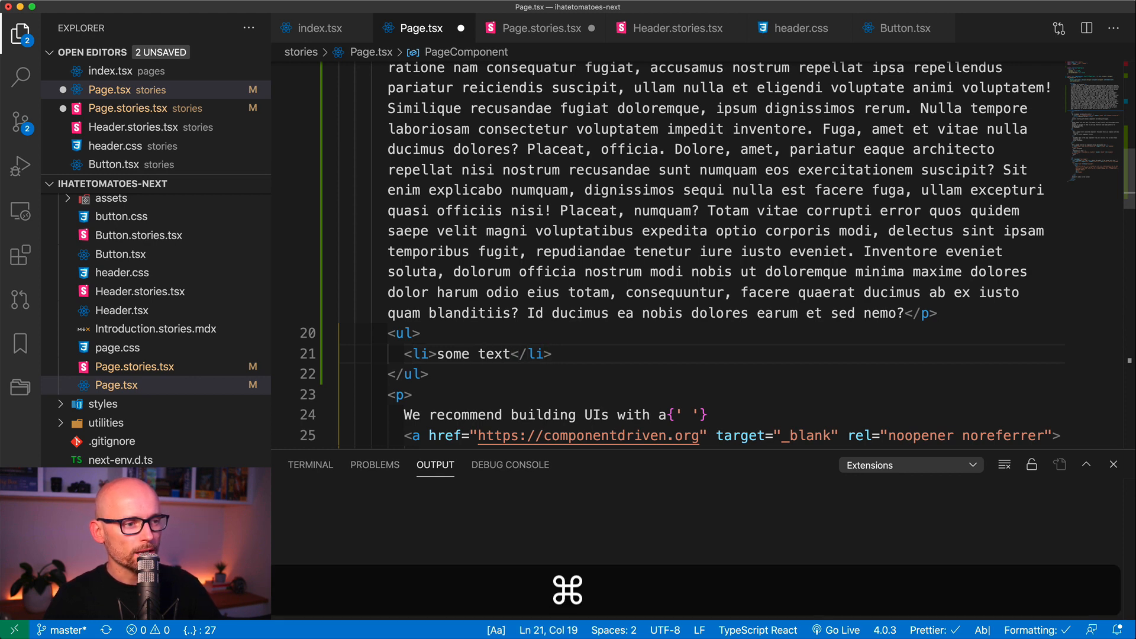
{"action": "key", "text": "Return"}
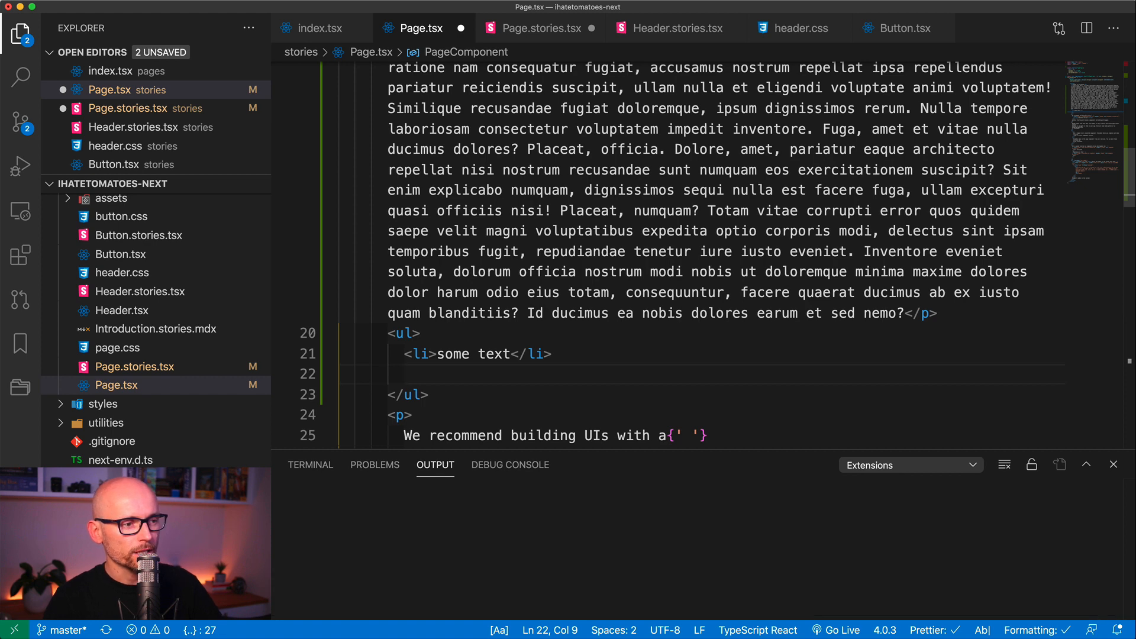
{"action": "key", "text": "cmd+z"}
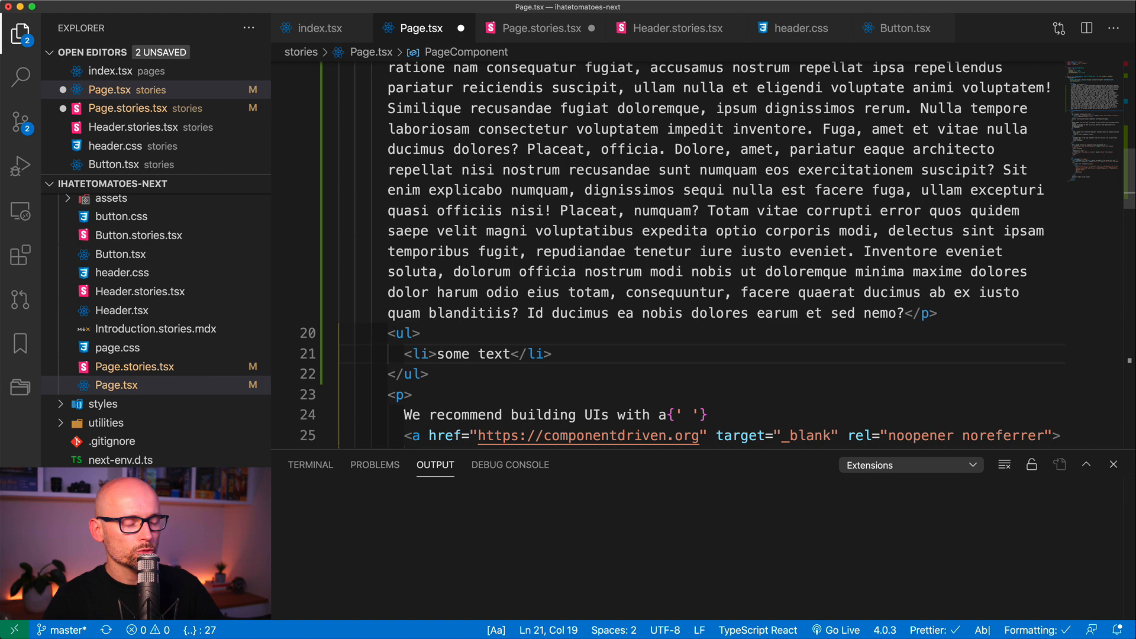
{"action": "key", "text": "shift+cmd"}
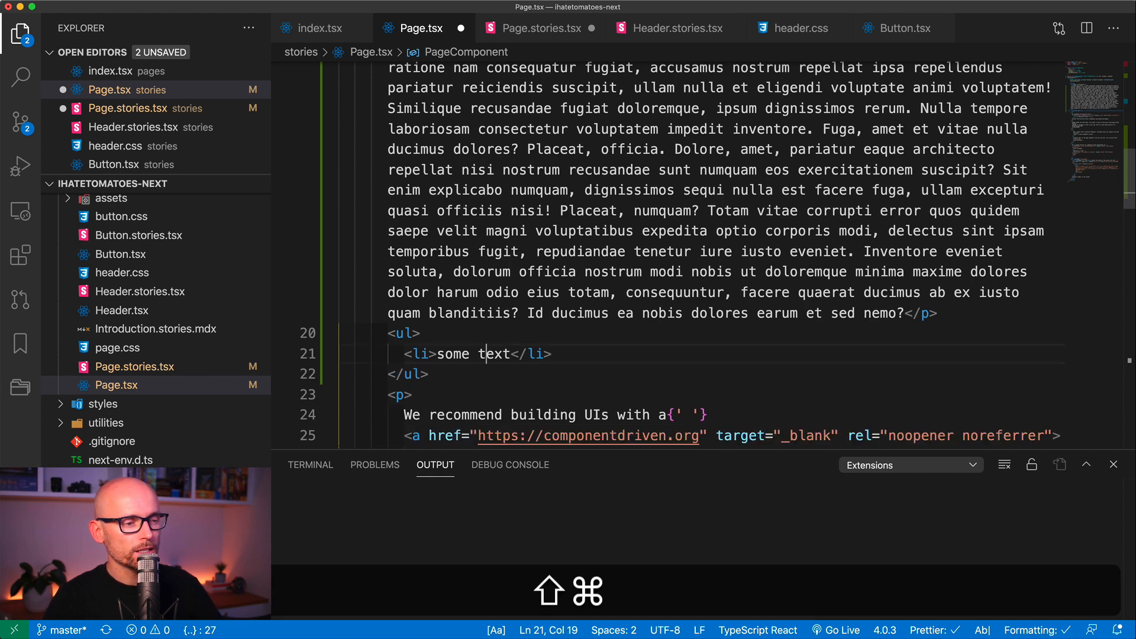
{"action": "key", "text": "Return"}
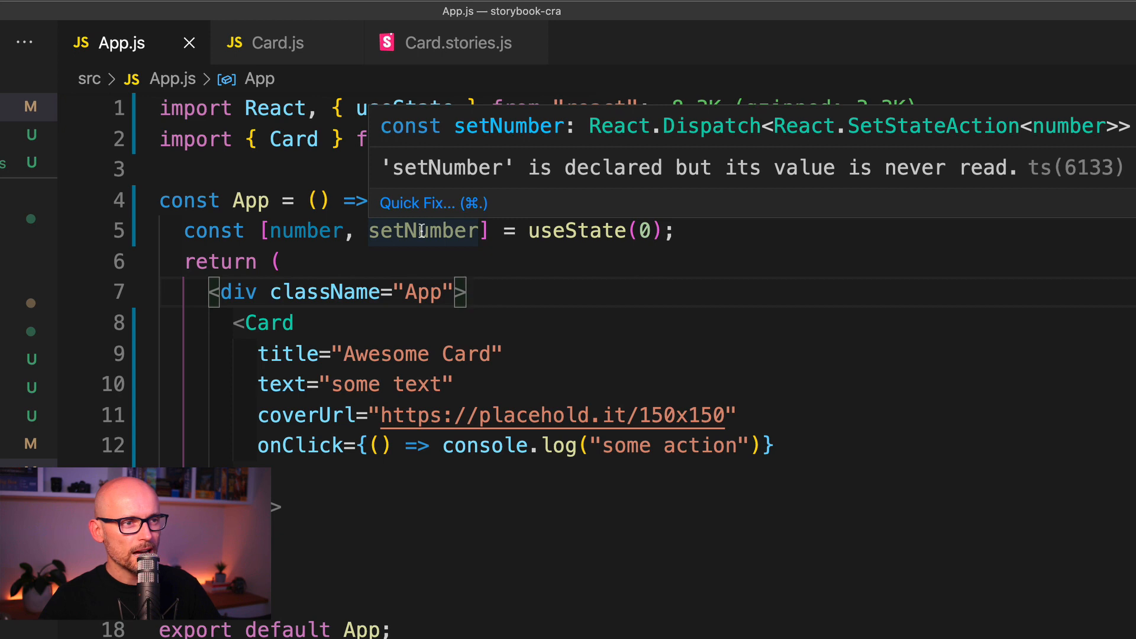
{"action": "mouse_move", "coordinate": [482, 179]}
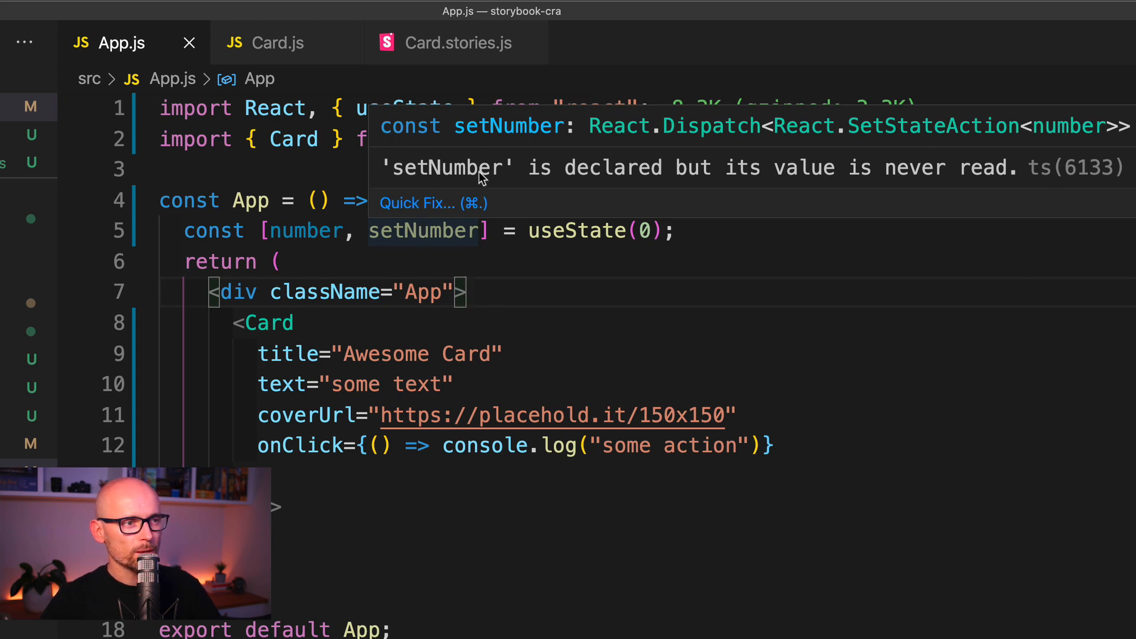
{"action": "mouse_move", "coordinate": [704, 173]}
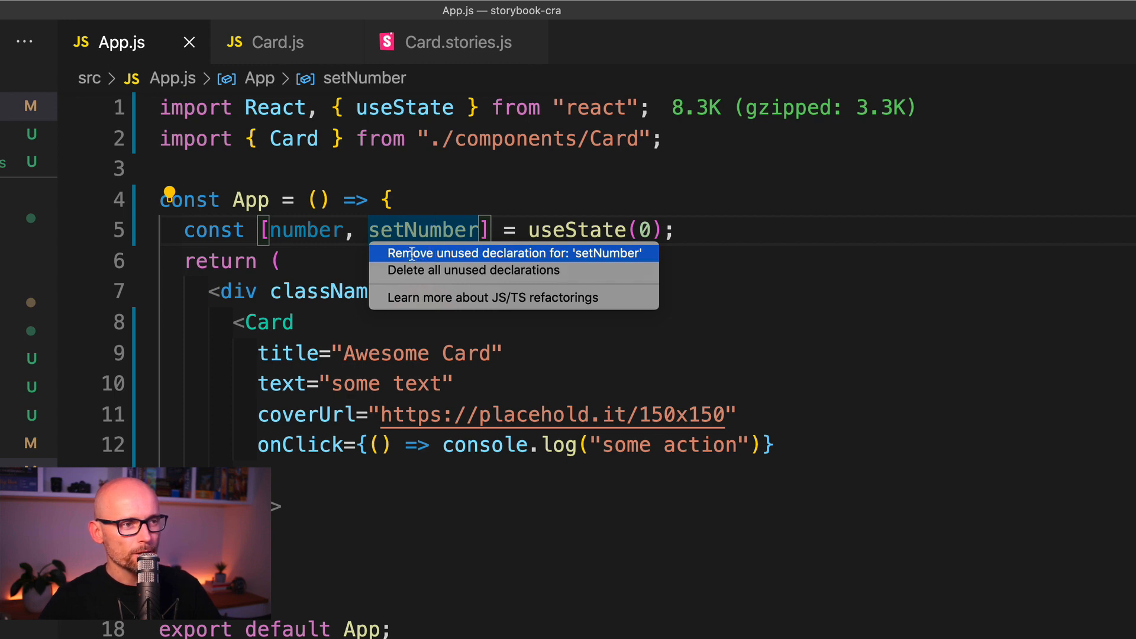
{"action": "mouse_move", "coordinate": [464, 253]}
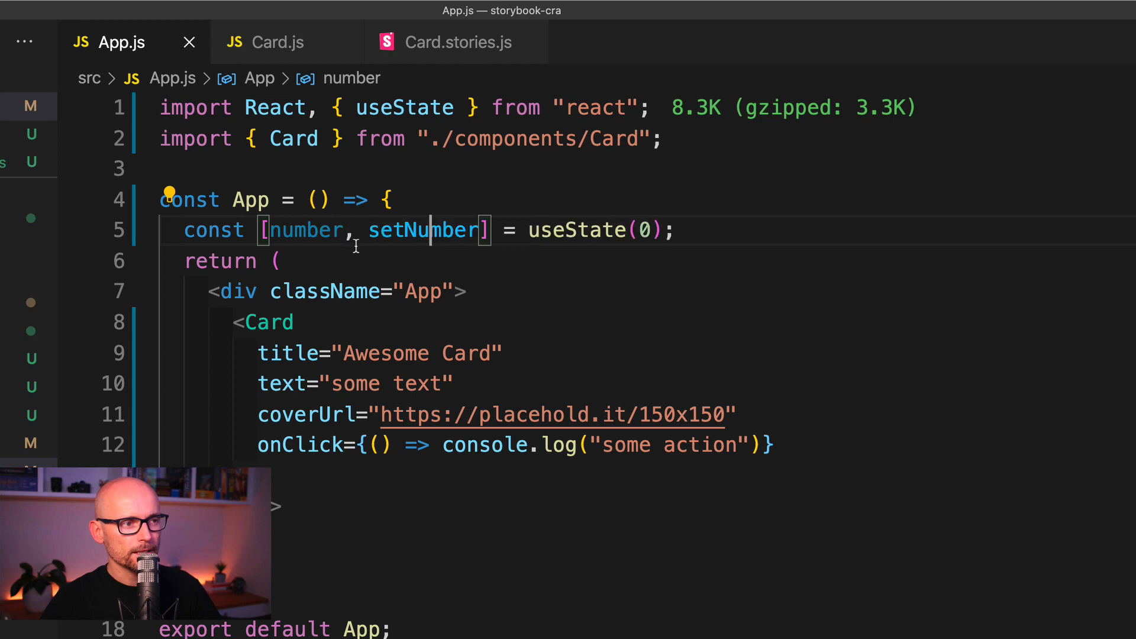
Delete the unused number/setNumber state line from App.js via Quick Fix
{"action": "left_click", "coordinate": [426, 231]}
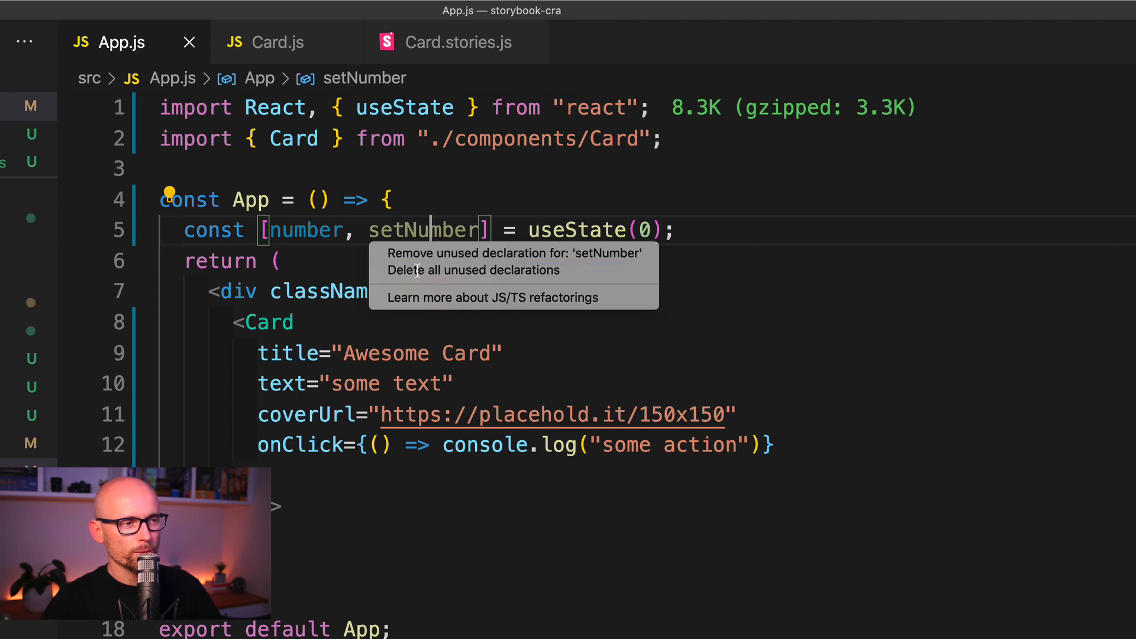
{"action": "left_click", "coordinate": [473, 270]}
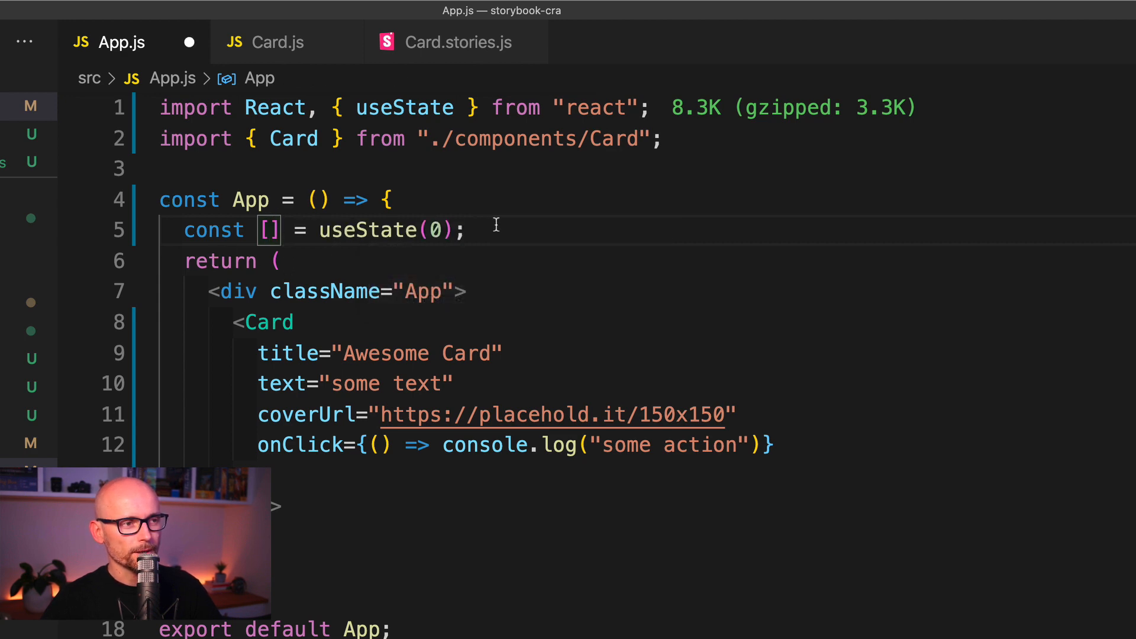
{"action": "key", "text": "Backspace"}
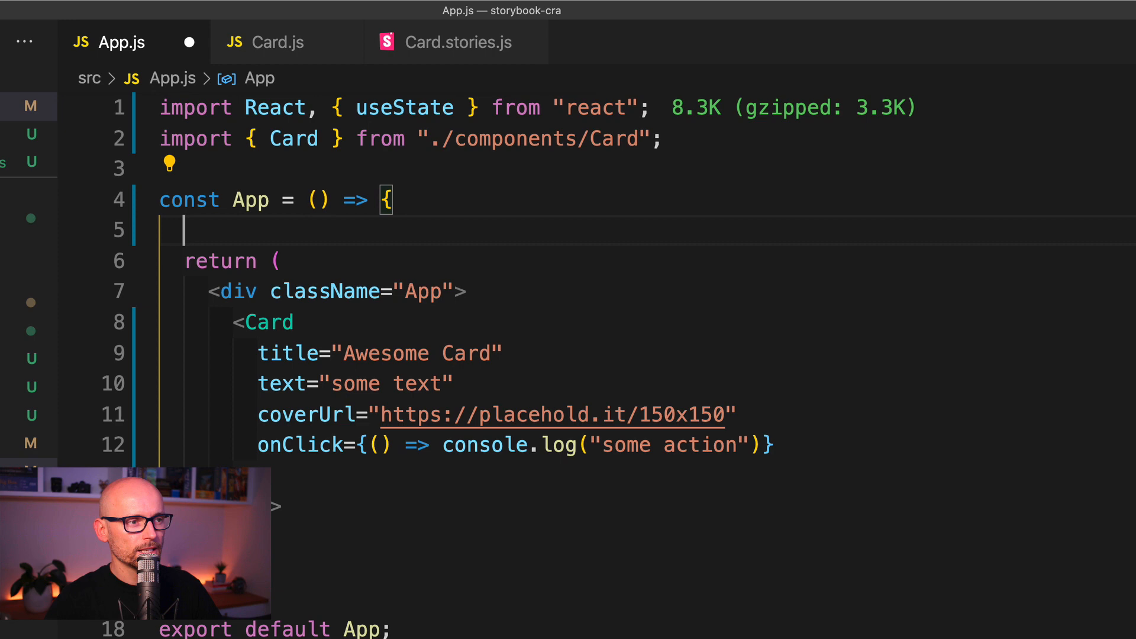
{"action": "mouse_move", "coordinate": [404, 108]}
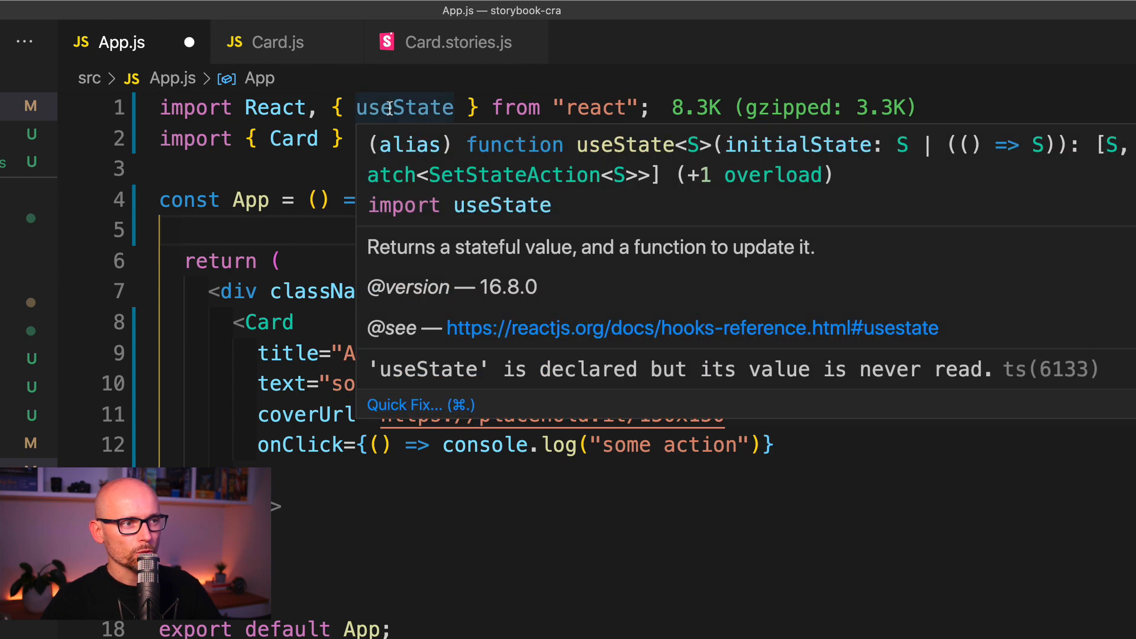
Remove the unused useState import, leaving only React imported
{"action": "key", "text": "cmd+."}
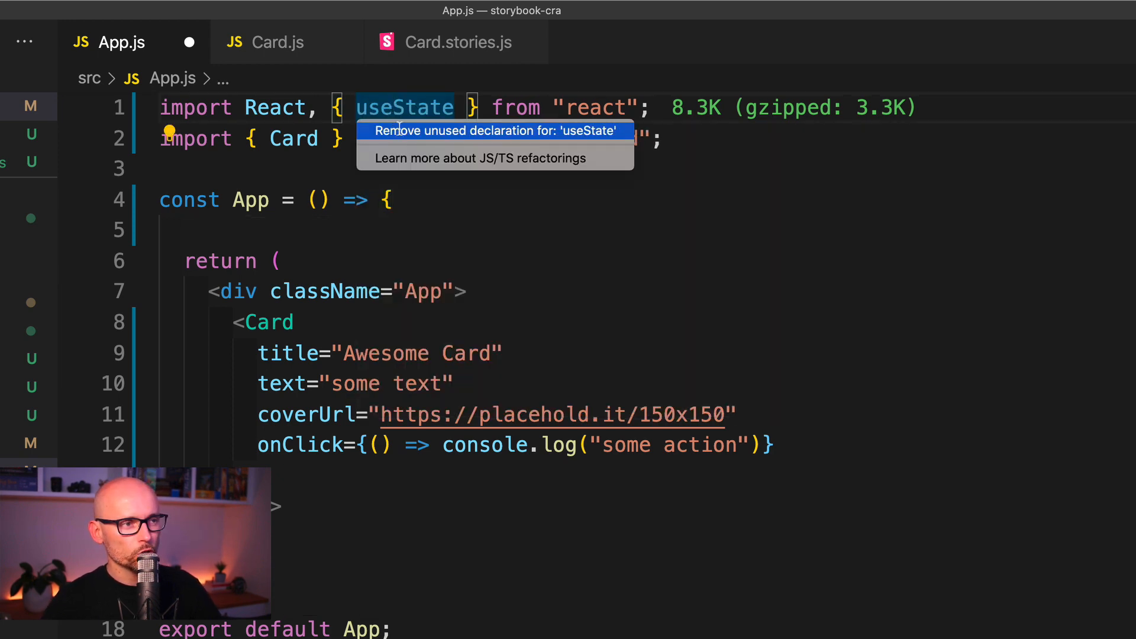
{"action": "left_click", "coordinate": [487, 131]}
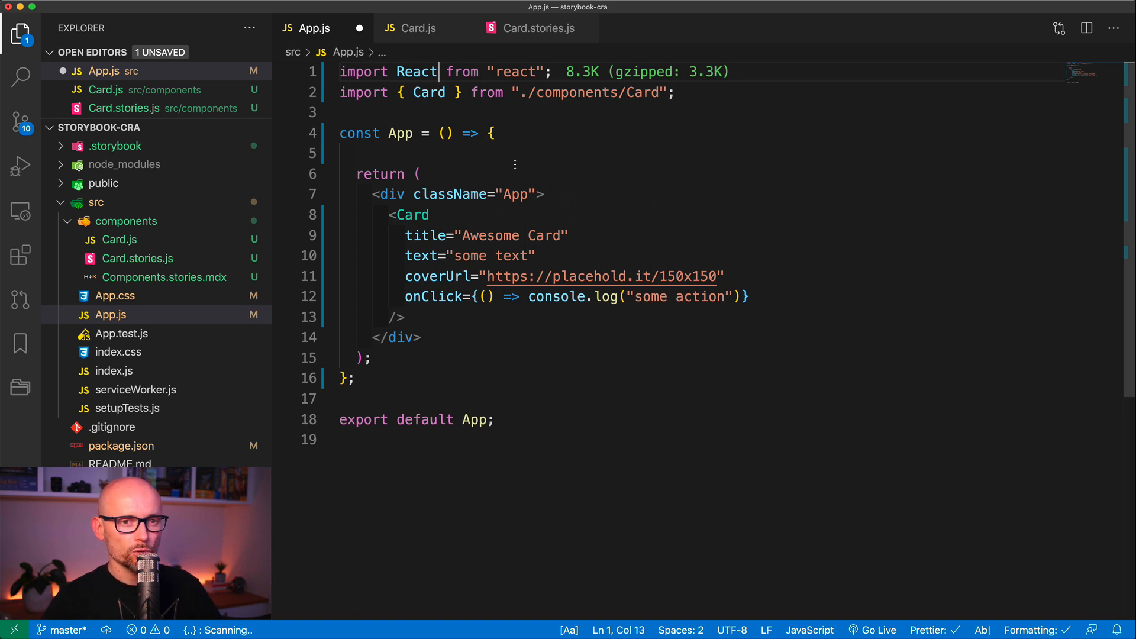
Remove the blank line and the braces so App returns its JSX directly
{"action": "left_click", "coordinate": [362, 152]}
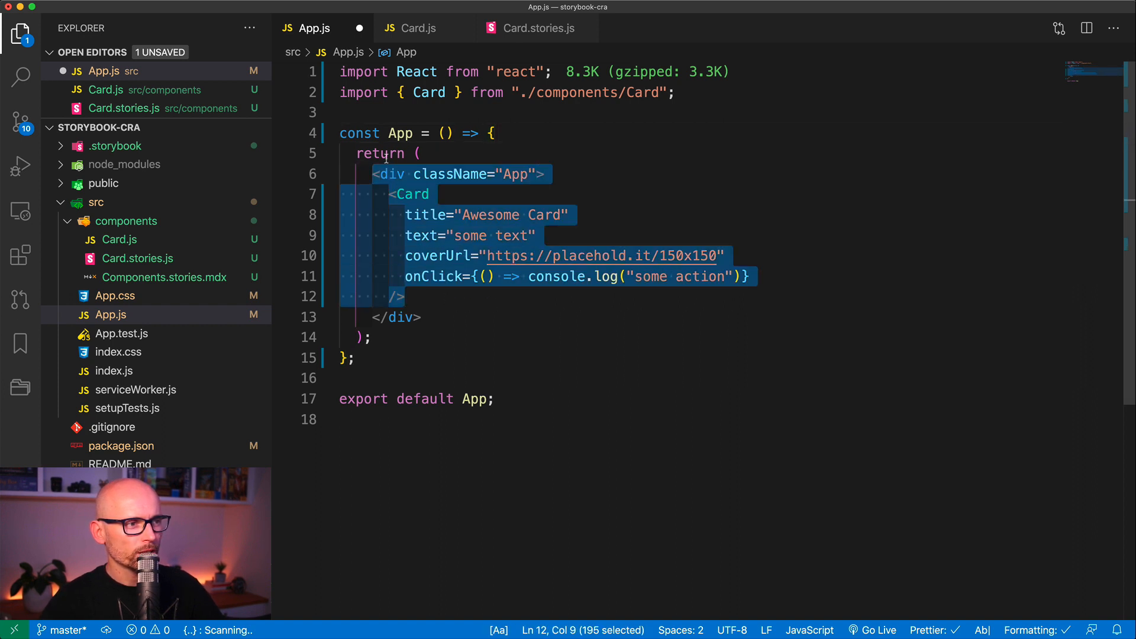
{"action": "left_click", "coordinate": [413, 174]}
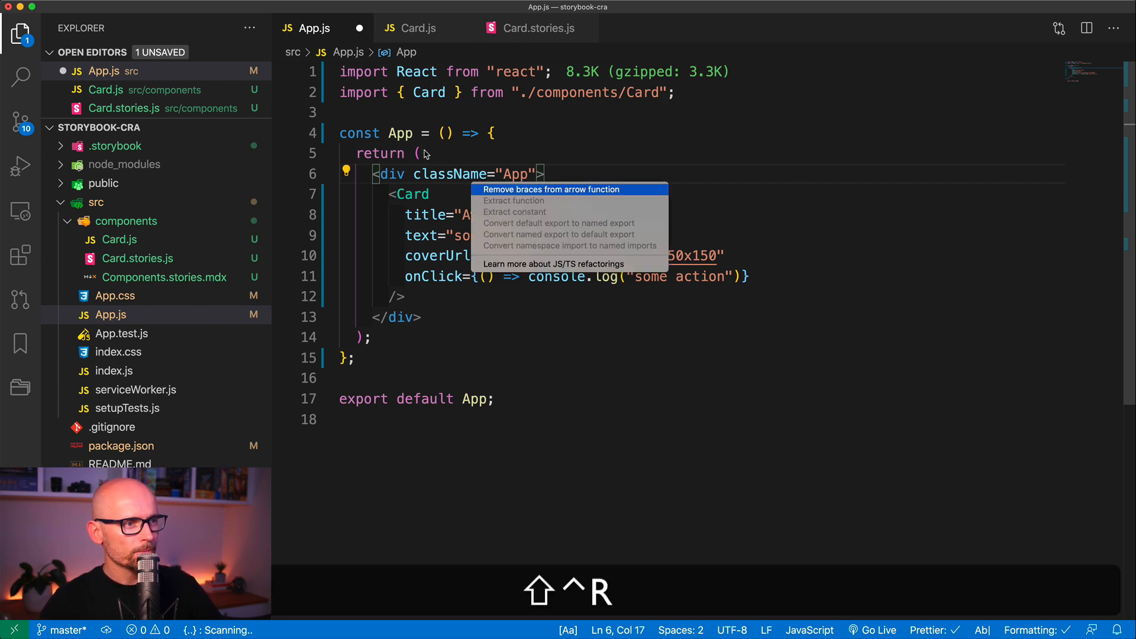
{"action": "mouse_move", "coordinate": [505, 193]}
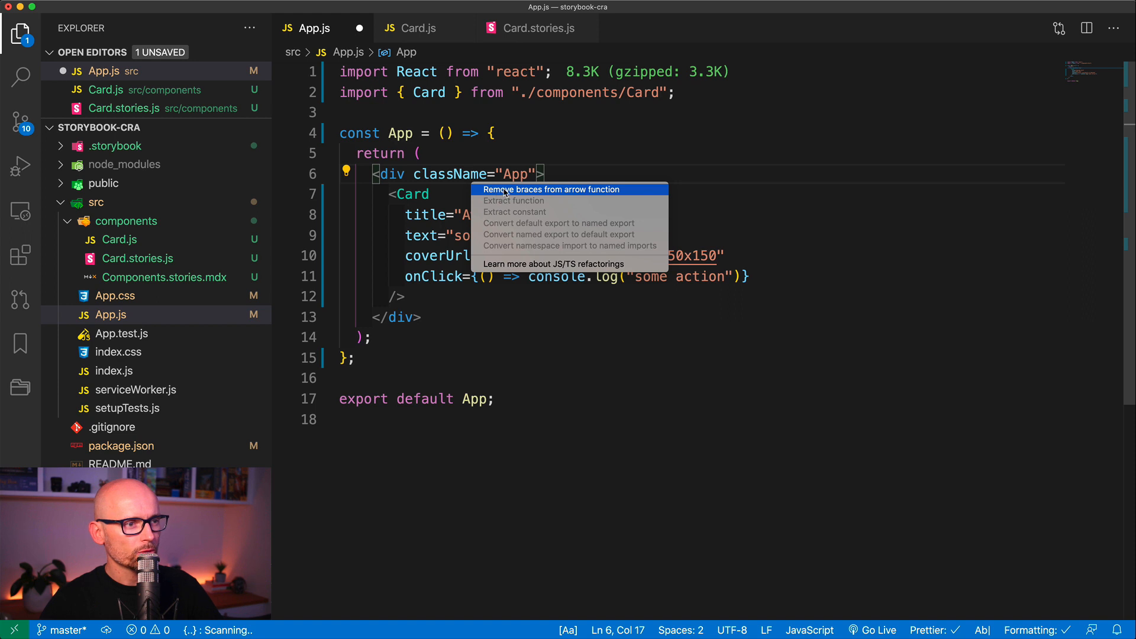
{"action": "left_click", "coordinate": [550, 190]}
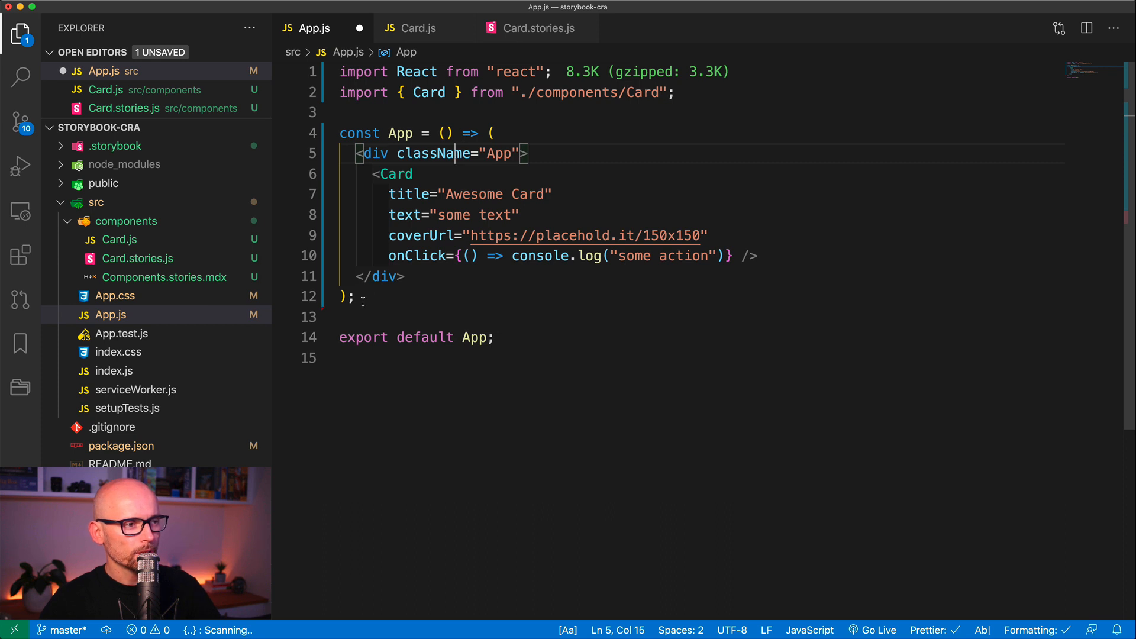
{"action": "mouse_move", "coordinate": [411, 28]}
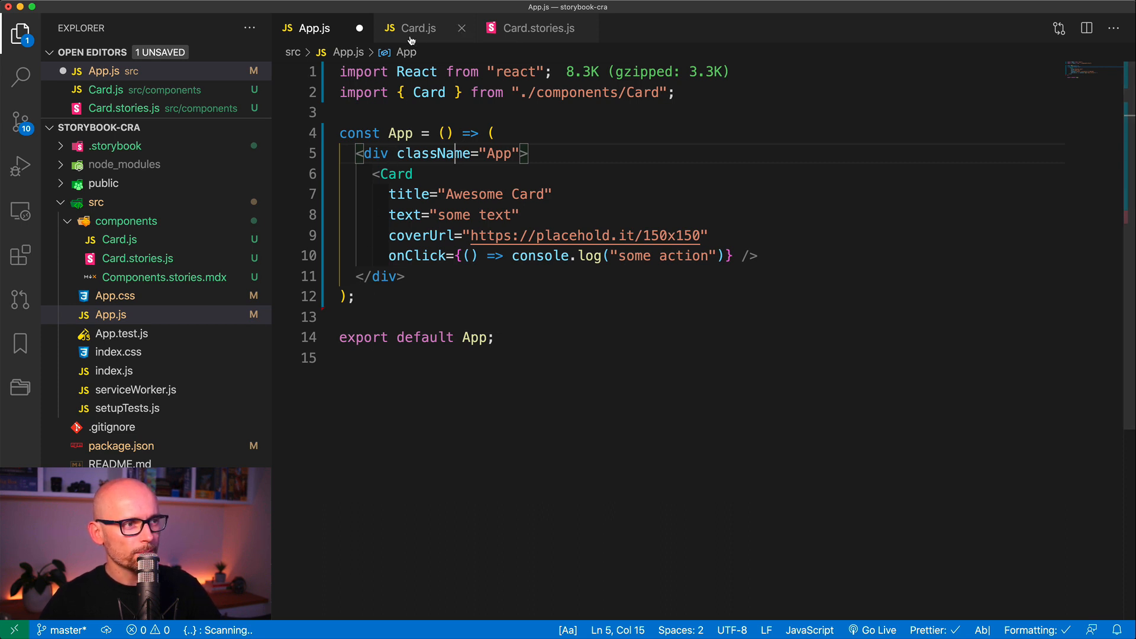
In Card.js remove the braces so CardComponent returns its JSX directly, then return to App.js
{"action": "left_click", "coordinate": [419, 27]}
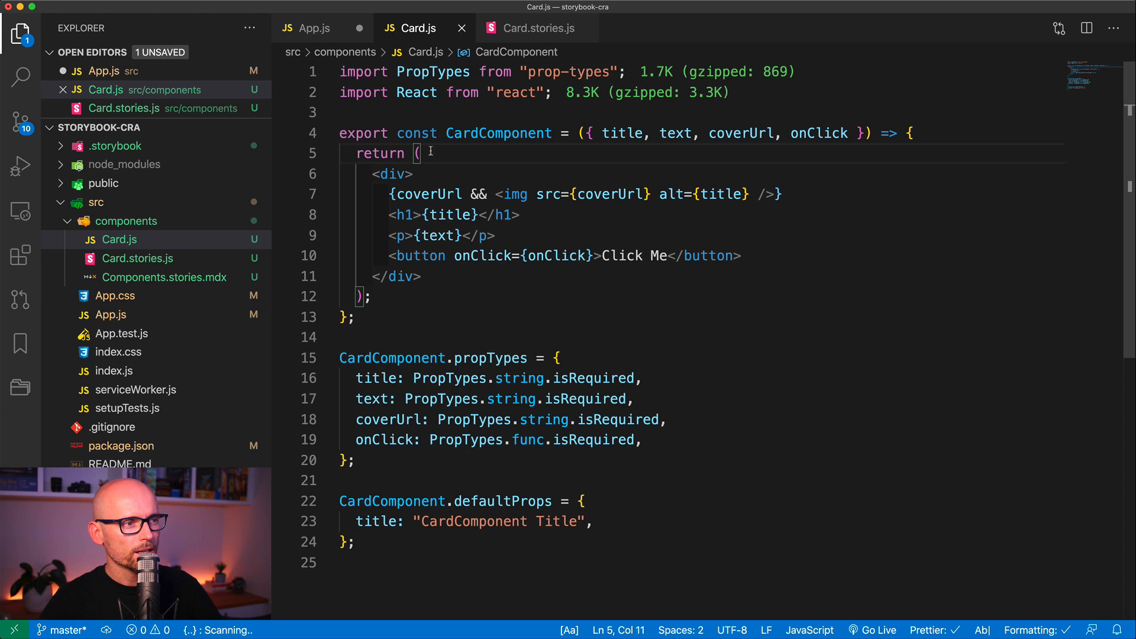
{"action": "right_click", "coordinate": [428, 153]}
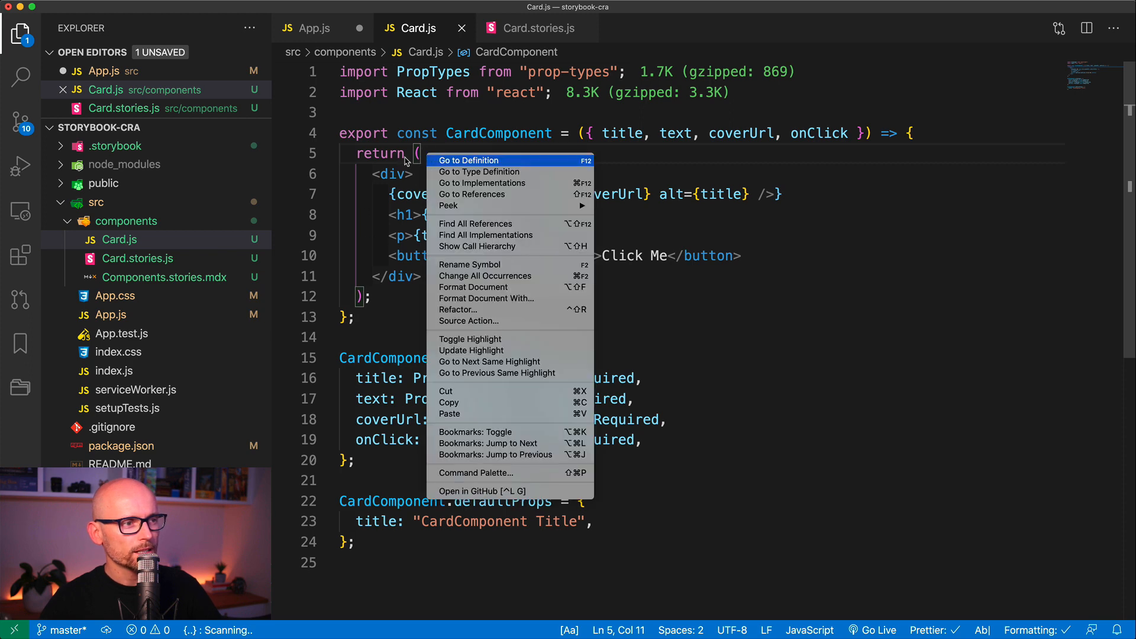
{"action": "mouse_move", "coordinate": [485, 276]}
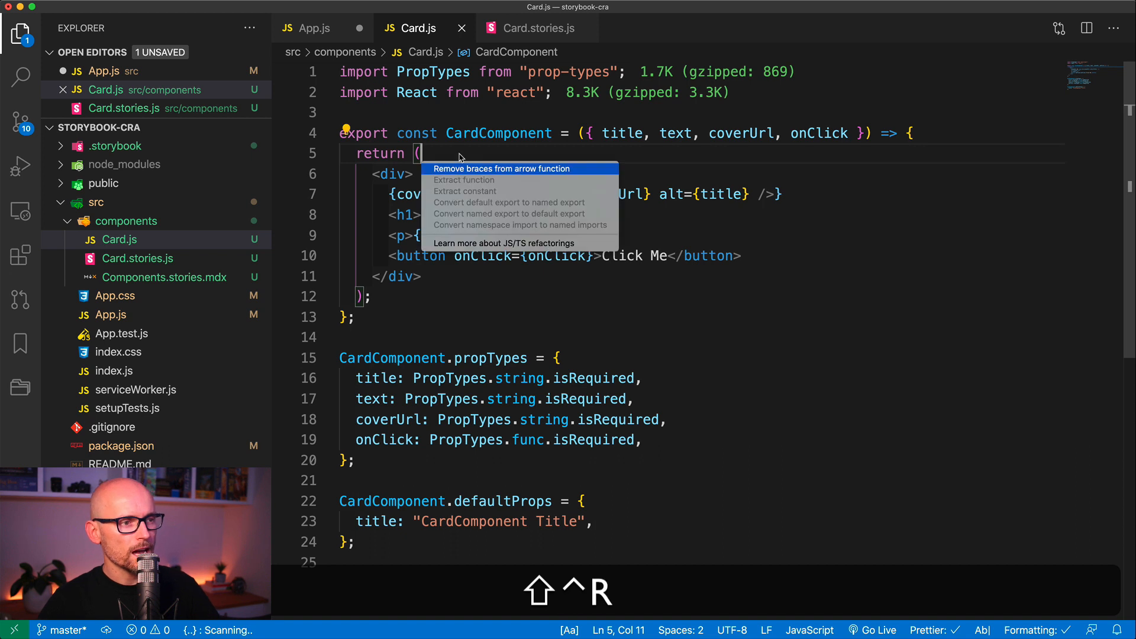
{"action": "left_click", "coordinate": [501, 169]}
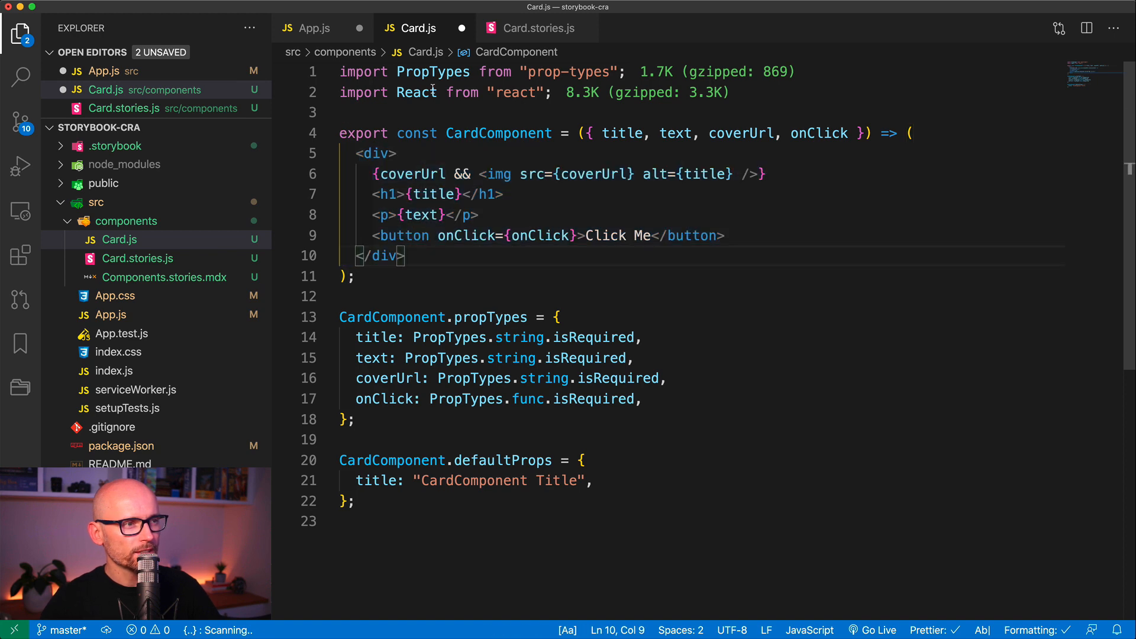
{"action": "left_click", "coordinate": [315, 28]}
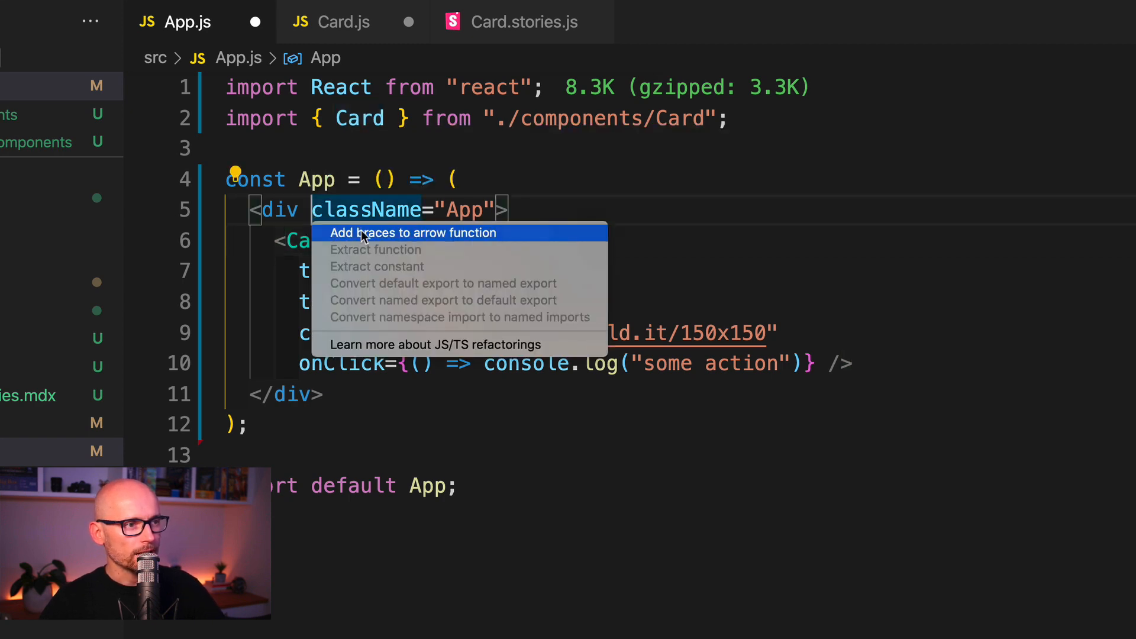
Add braces and an explicit return back to App's arrow function
{"action": "left_click", "coordinate": [414, 234]}
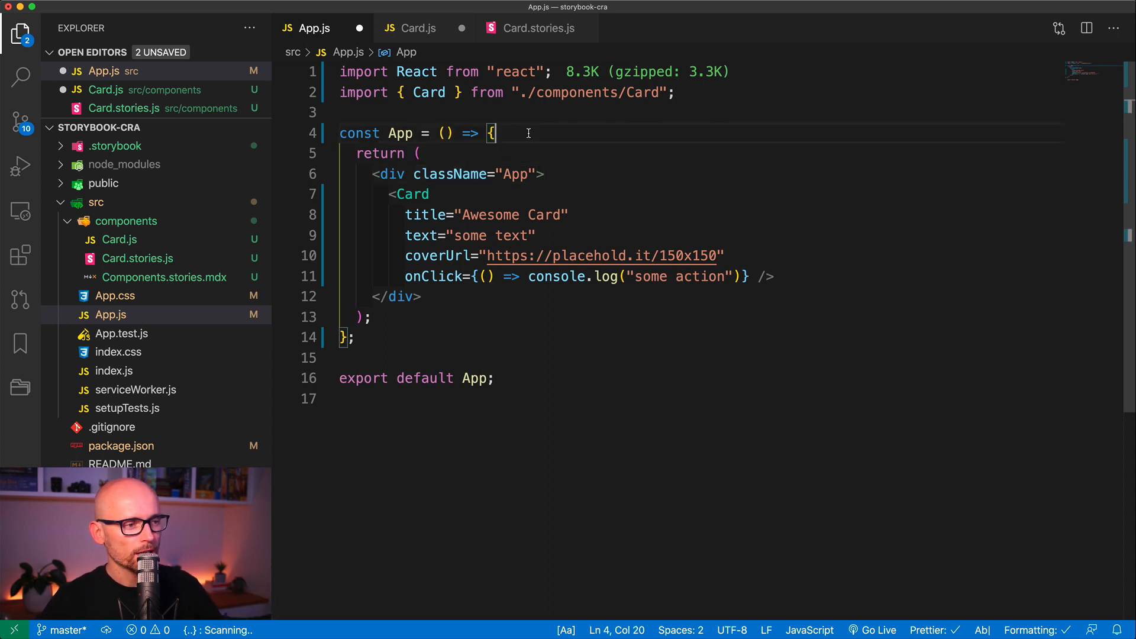
{"action": "left_click", "coordinate": [347, 109]}
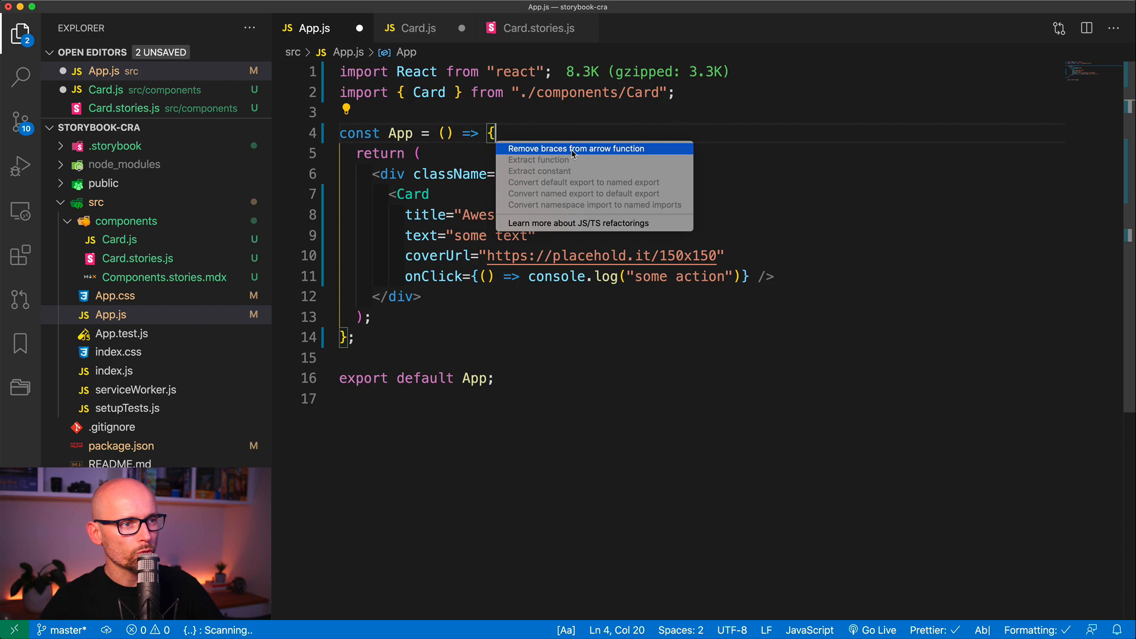
{"action": "mouse_move", "coordinate": [601, 155]}
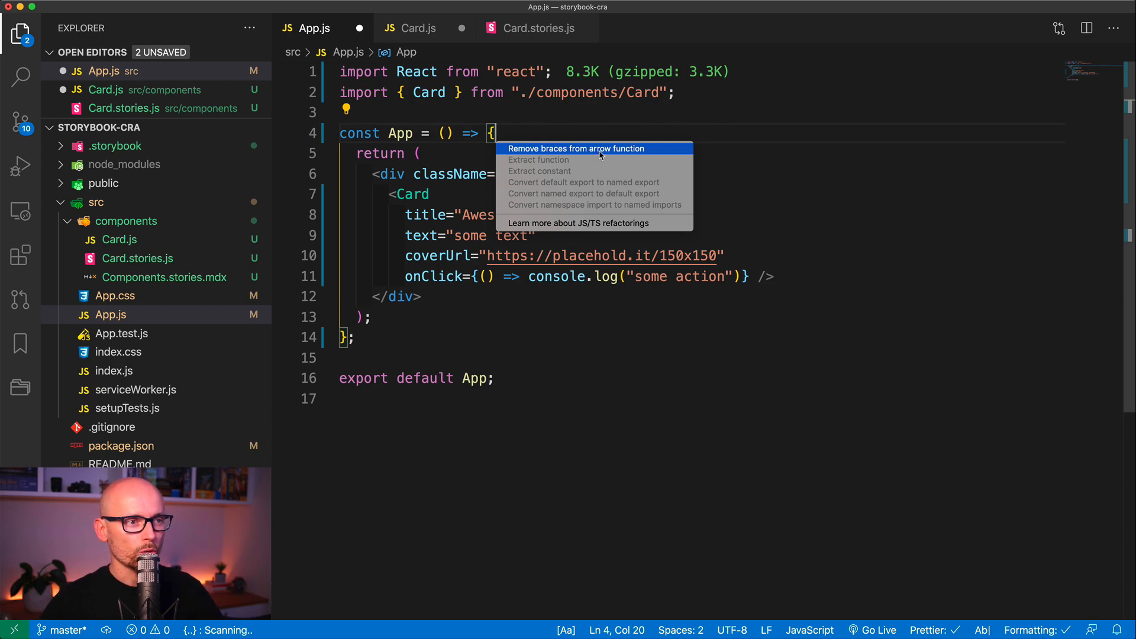